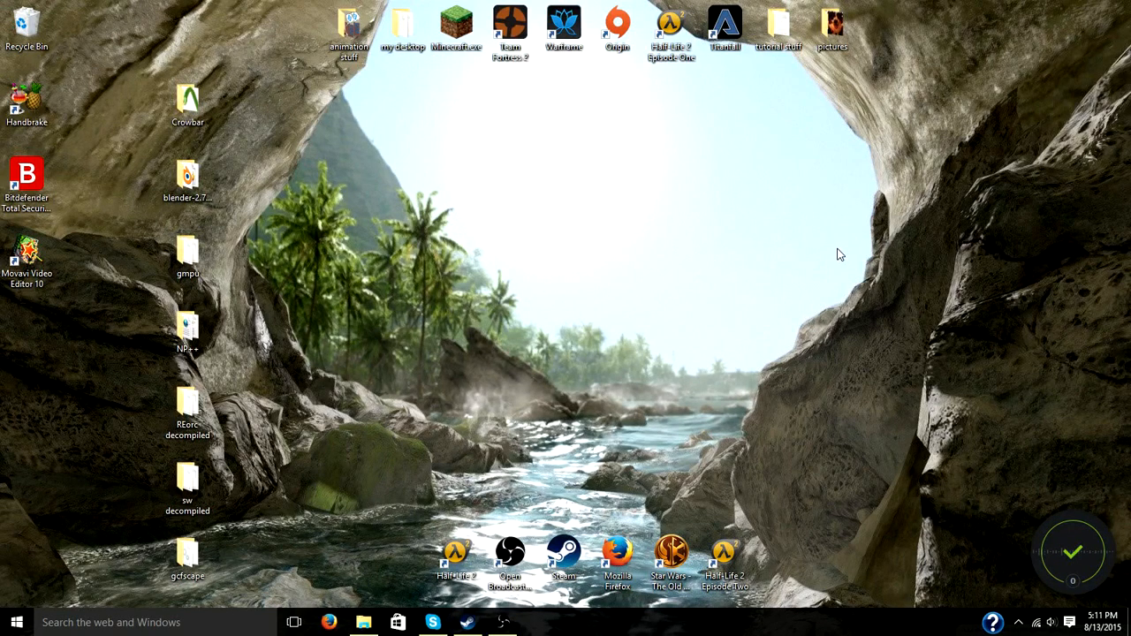
mouse_move(829, 254)
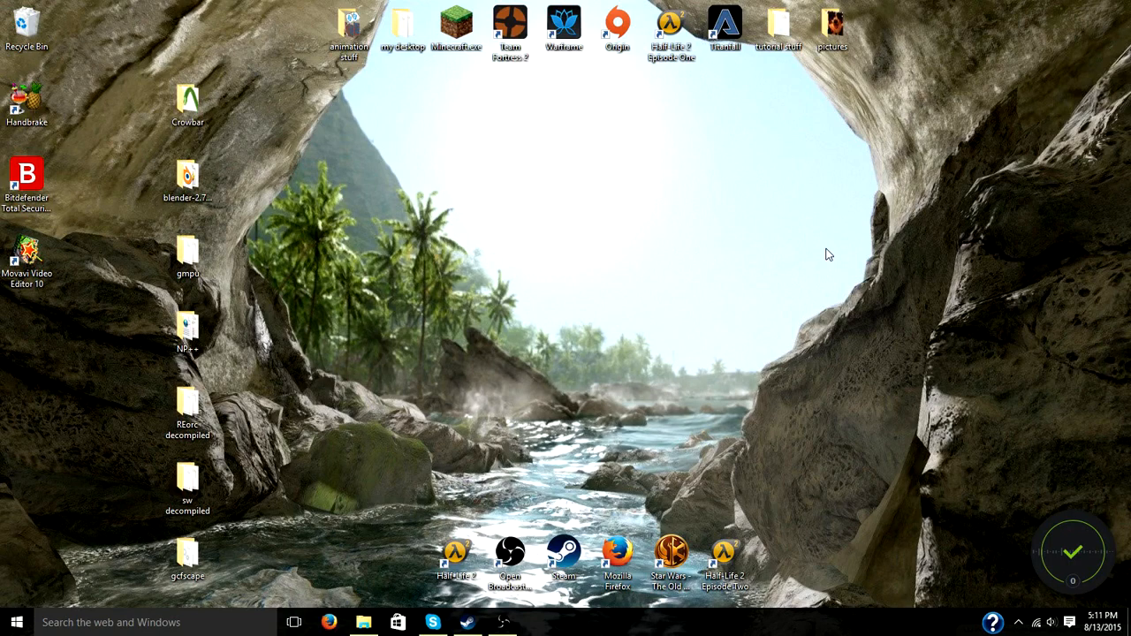
mouse_move(812, 414)
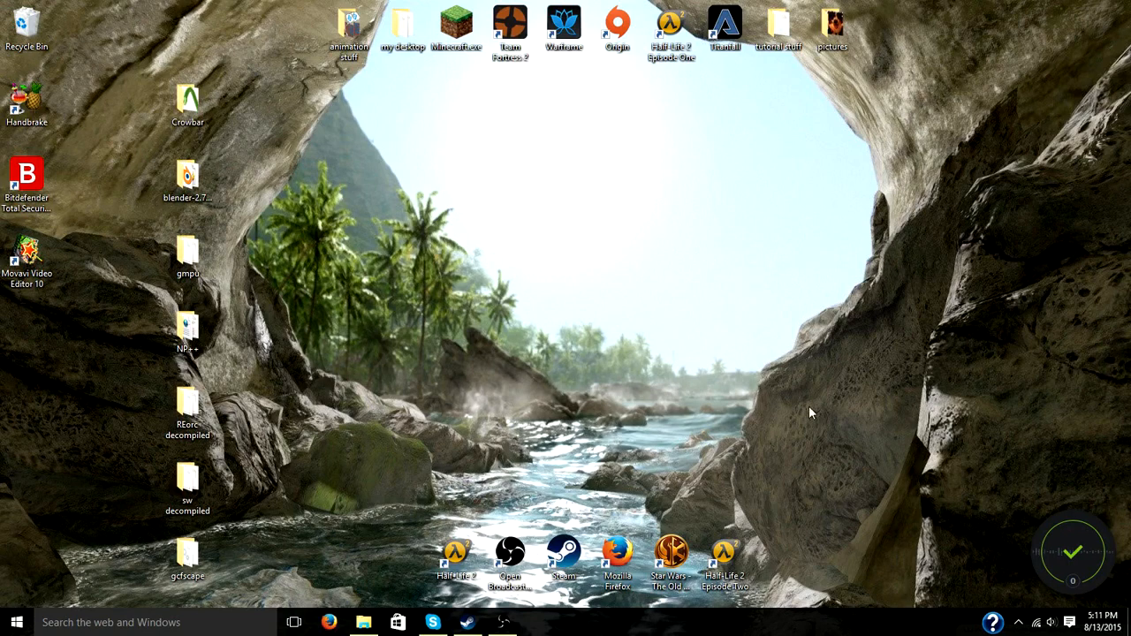
mouse_move(960, 491)
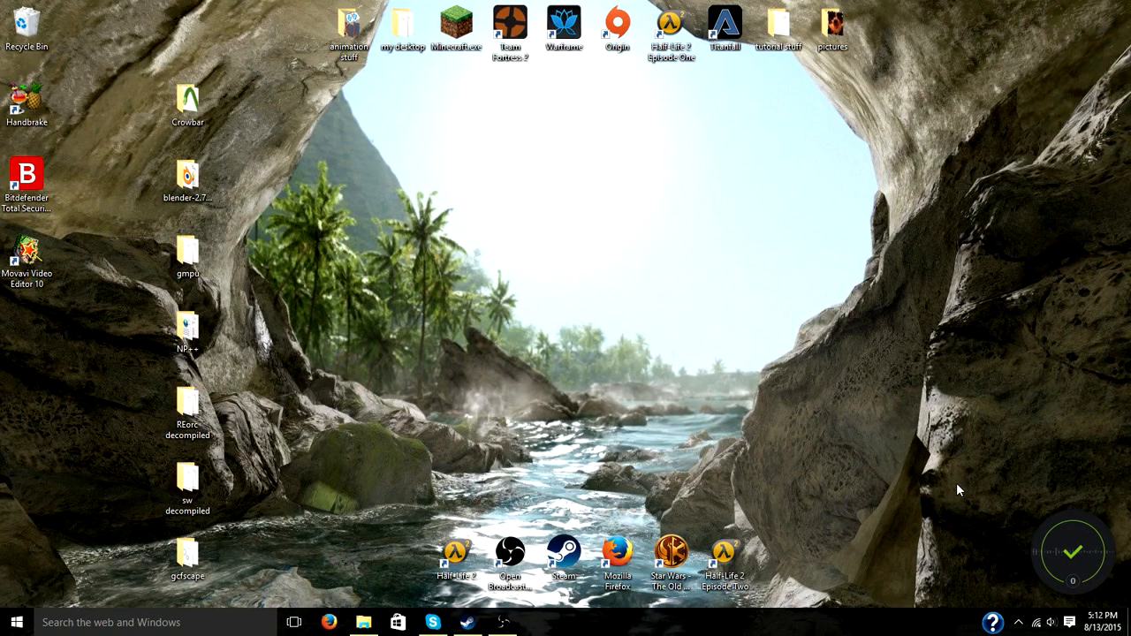
mouse_move(927, 492)
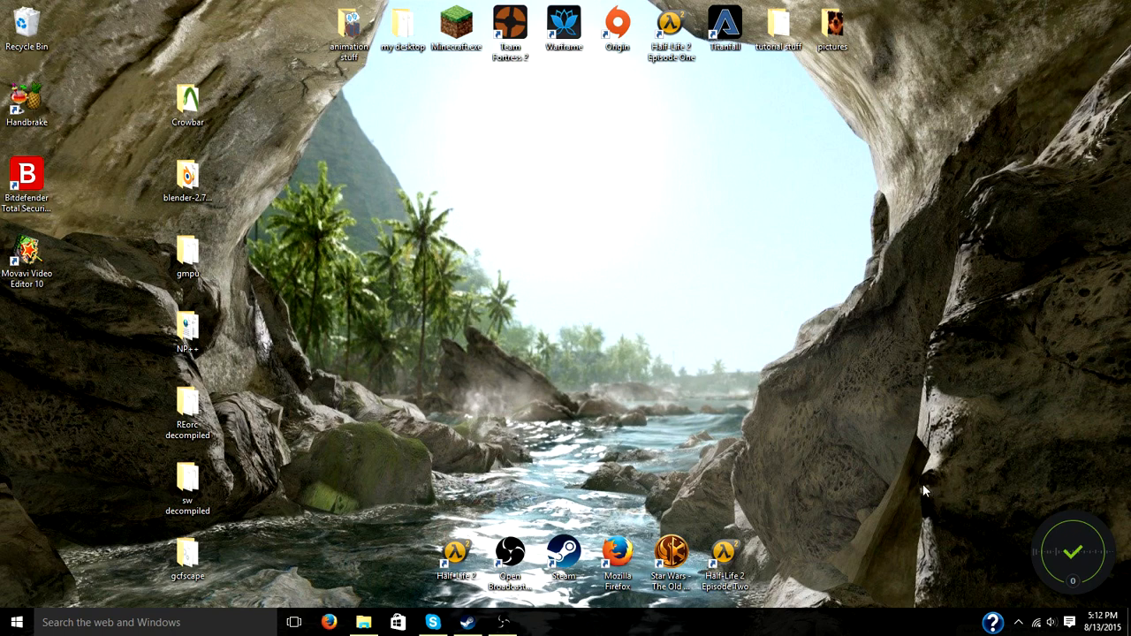
mouse_move(615, 343)
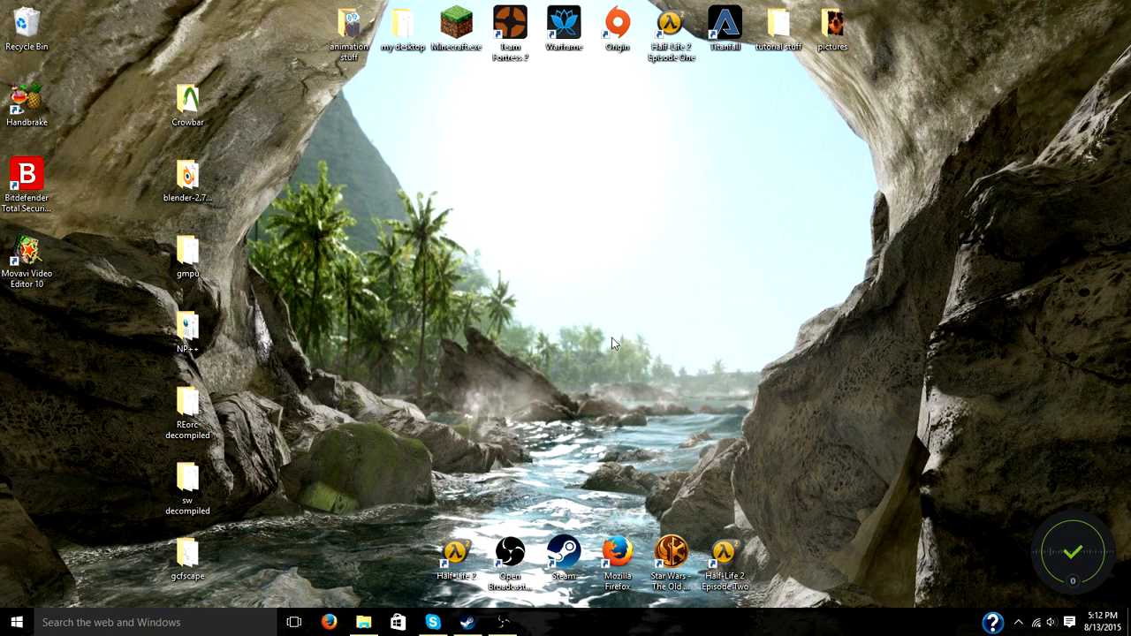
mouse_move(442, 334)
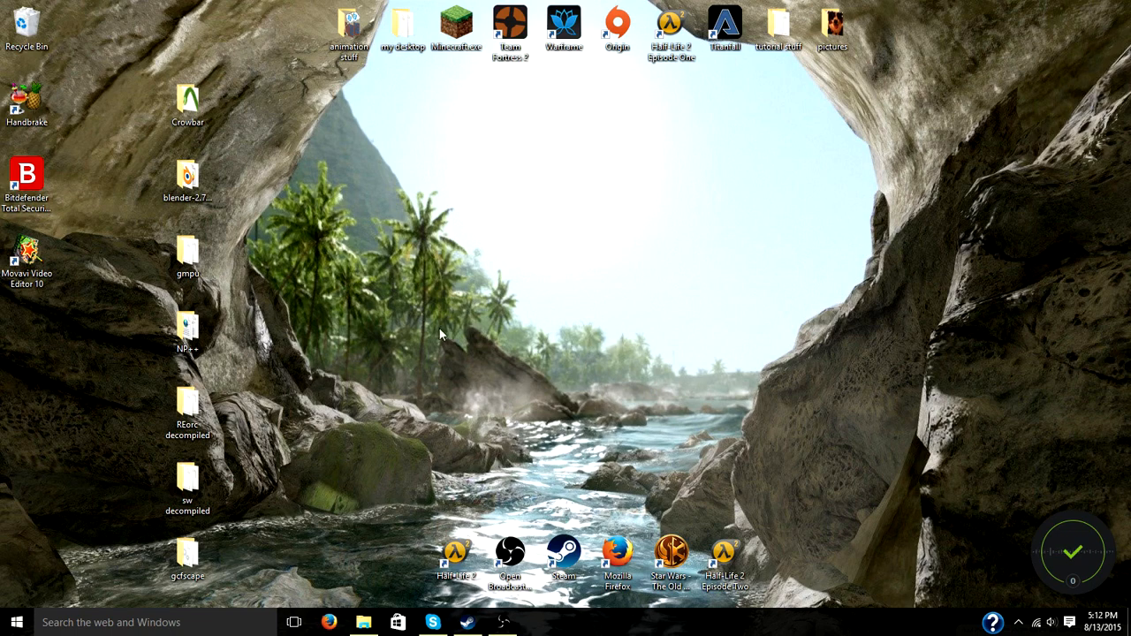
mouse_move(564, 352)
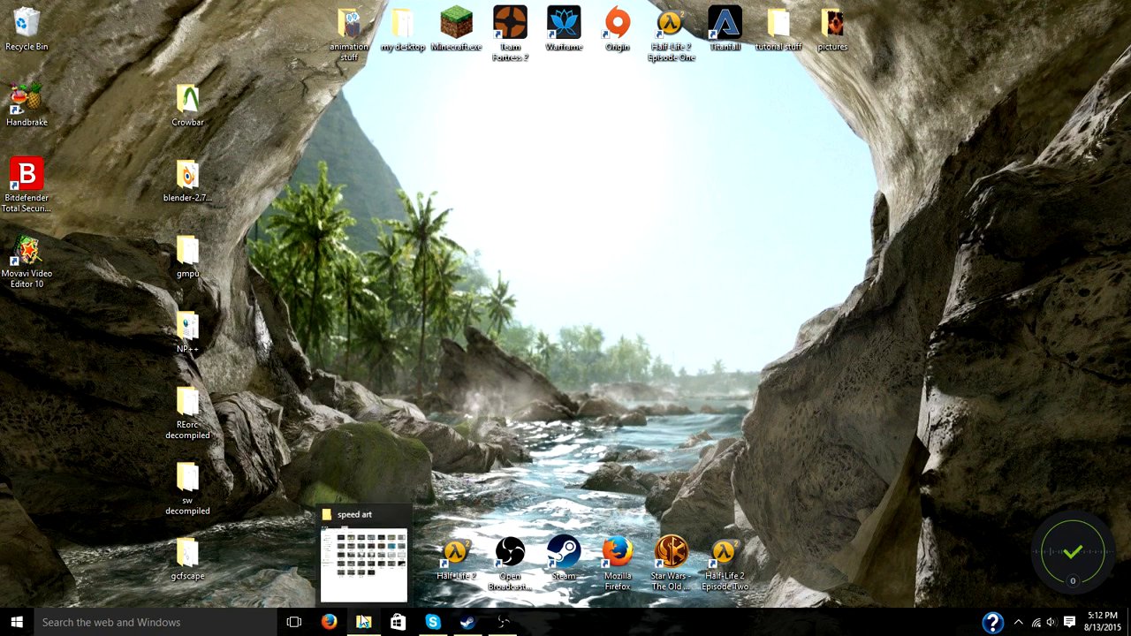
- Navigate from the Steam common folder into GarrysMod's addons to reach the vectorpm folder
right_click(364, 622)
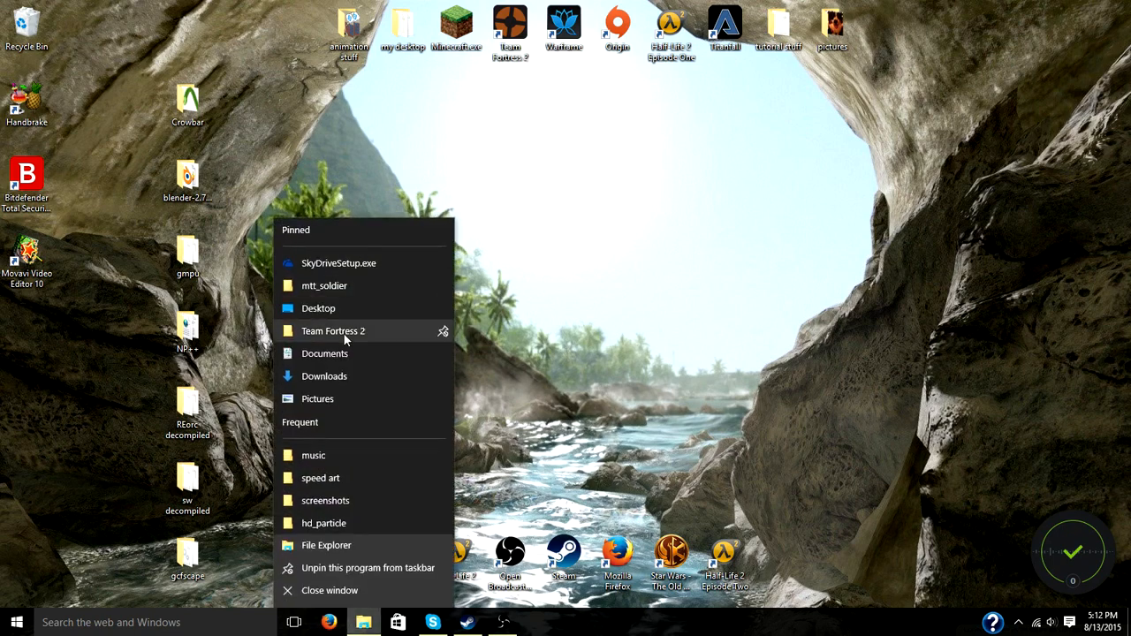
left_click(333, 331)
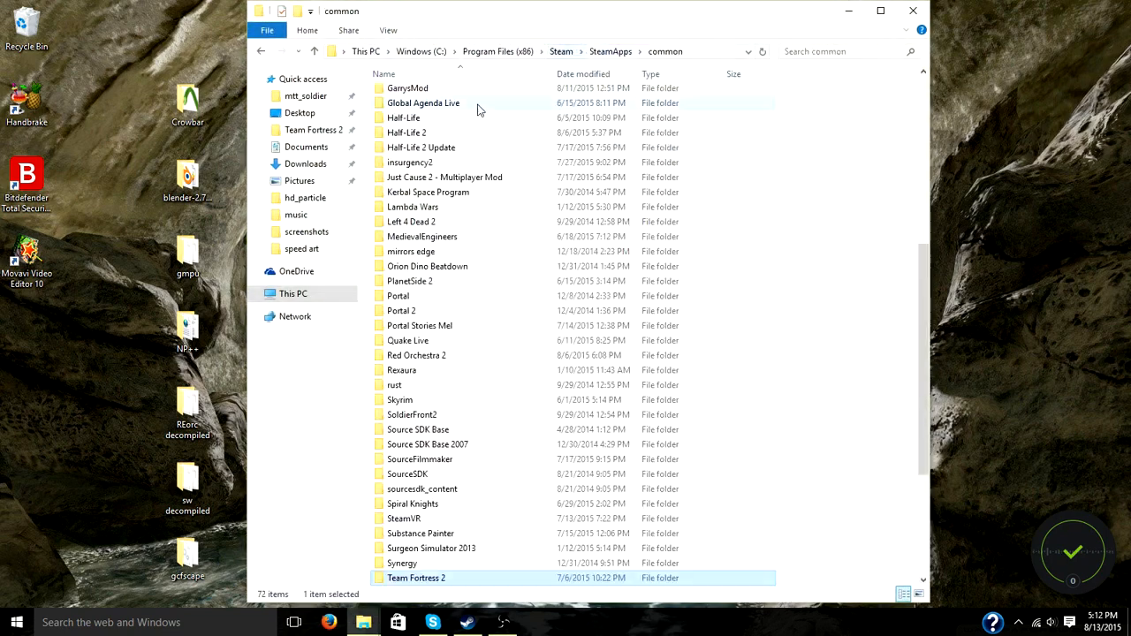
double_click(407, 88)
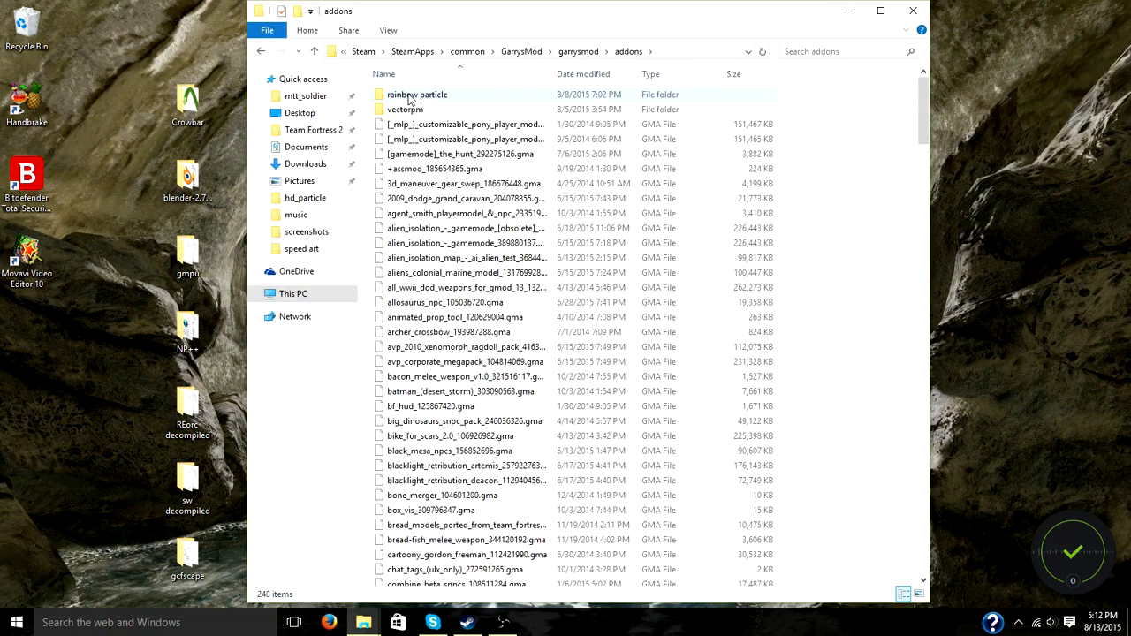
double_click(407, 109)
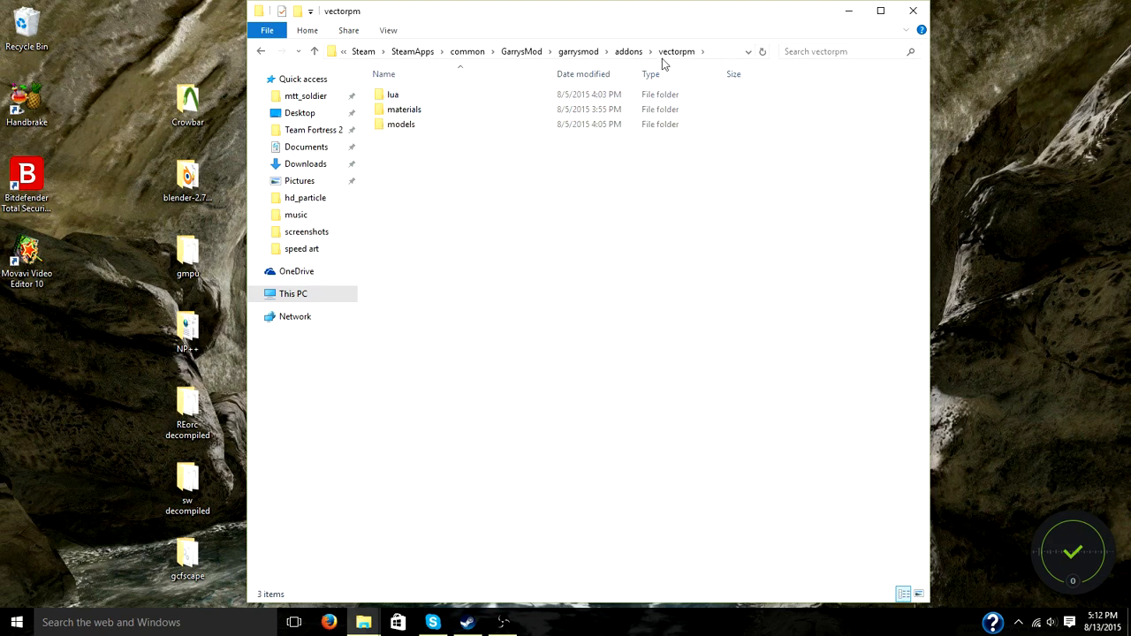
mouse_move(775, 60)
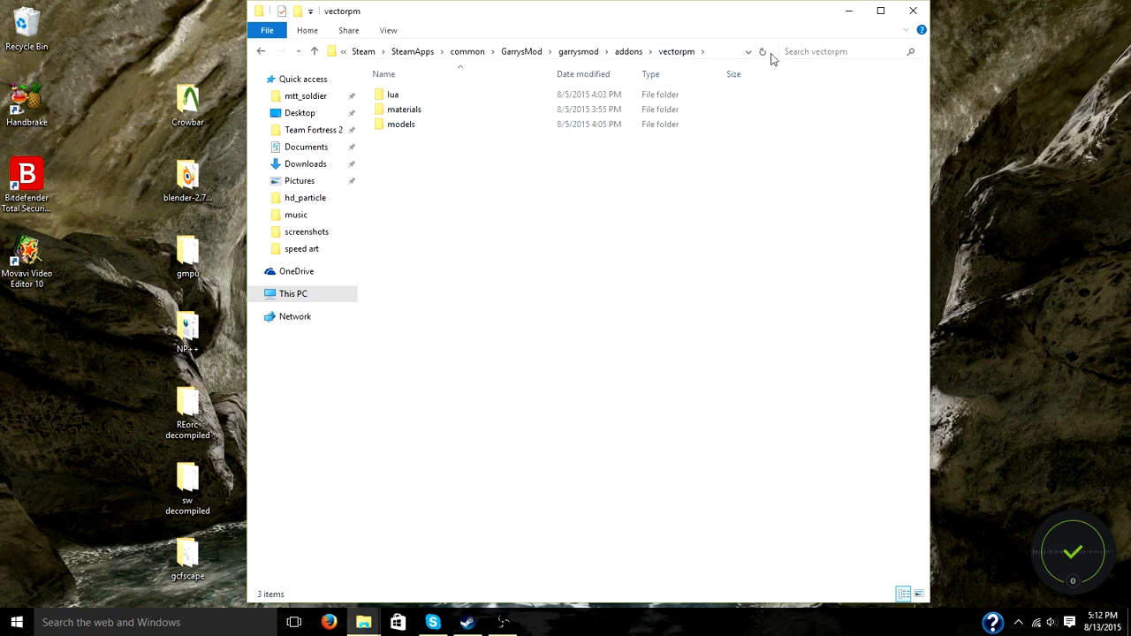
- Copy vectorpm and paste it into the gmpu folder beside gmpu.jar
right_click(407, 109)
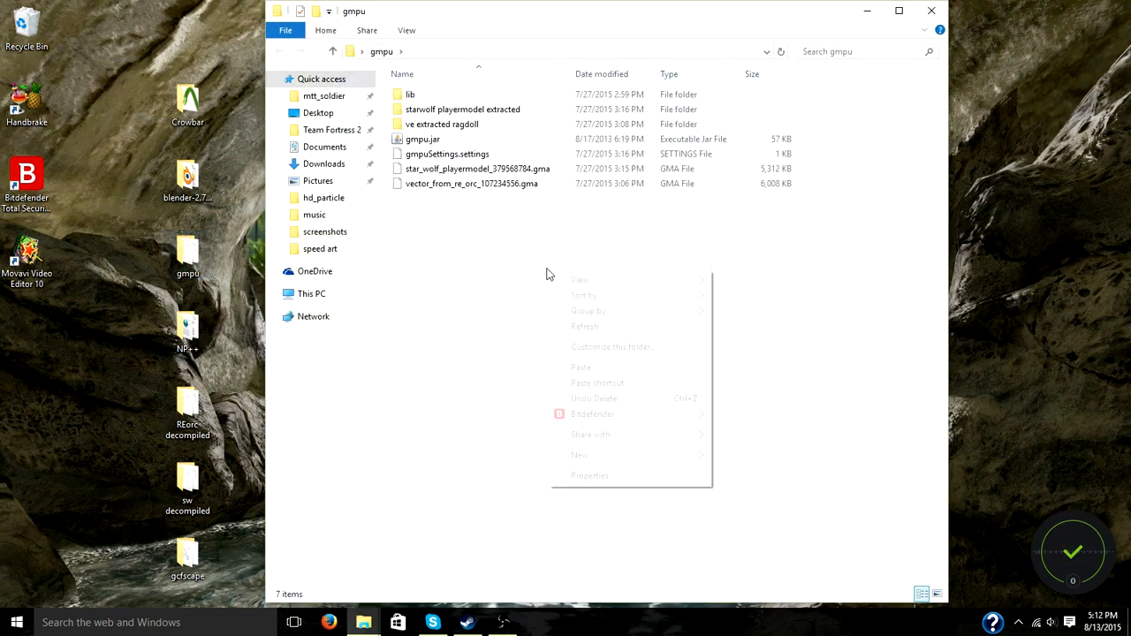
left_click(580, 366)
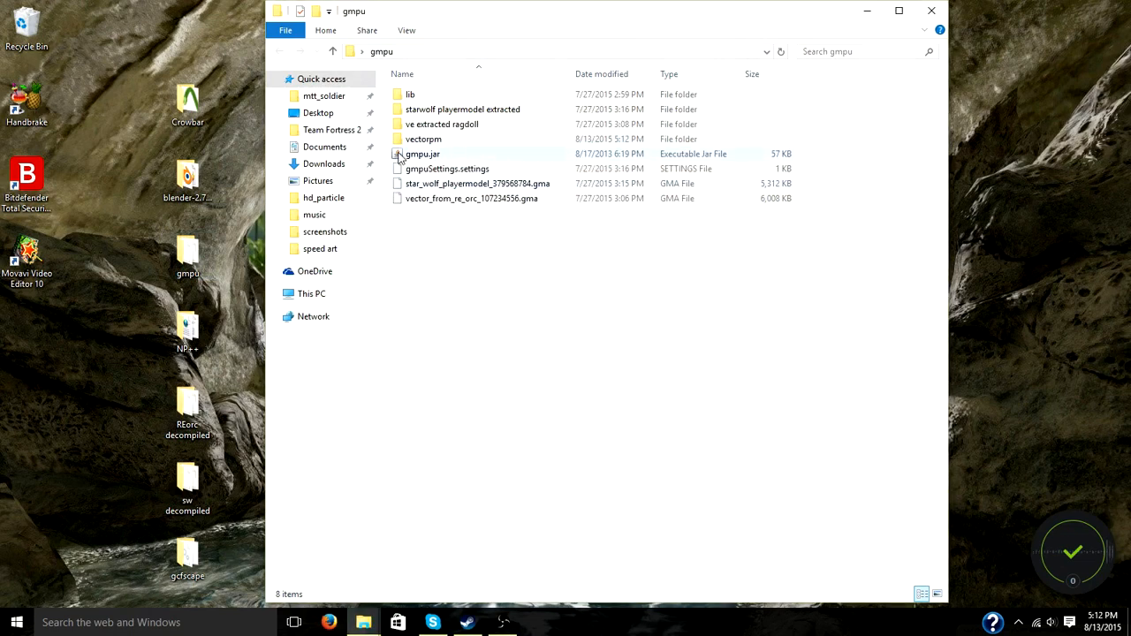
left_click(422, 154)
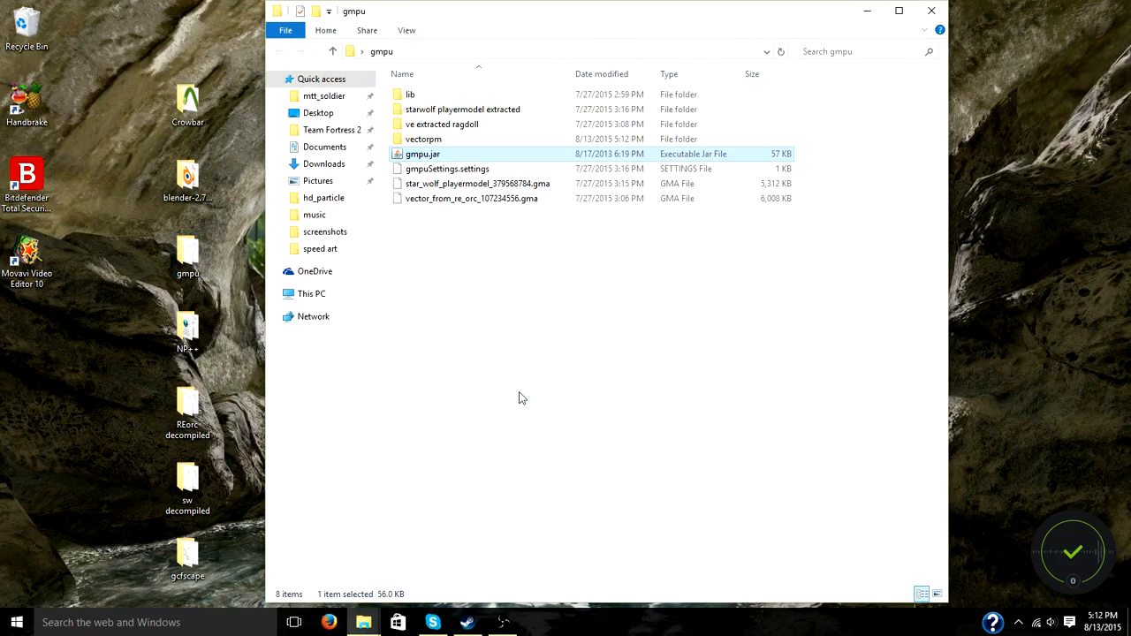
- Launch gmpu.jar so the utility loads the published addon list
double_click(423, 154)
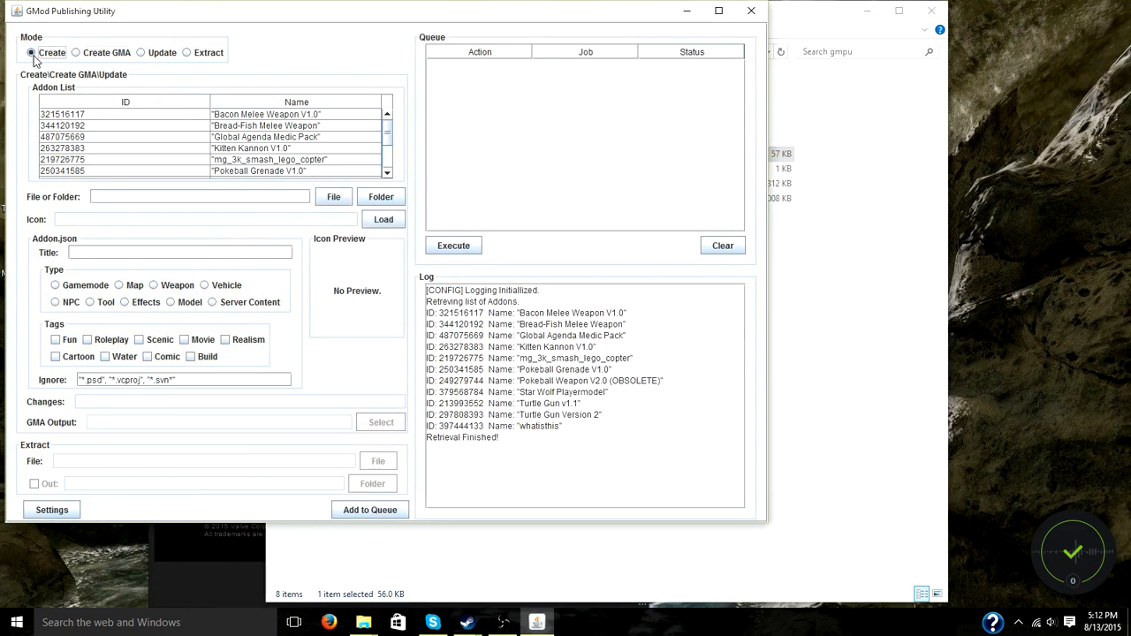
mouse_move(73, 202)
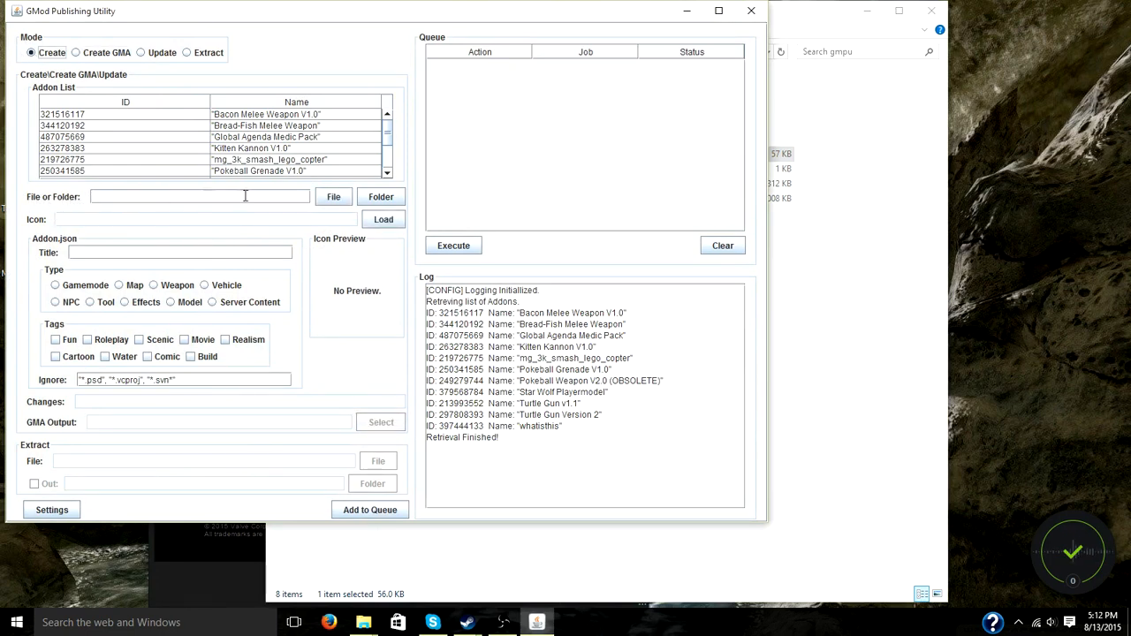
- Choose gmpu/vectorpm as the addon source folder
left_click(382, 196)
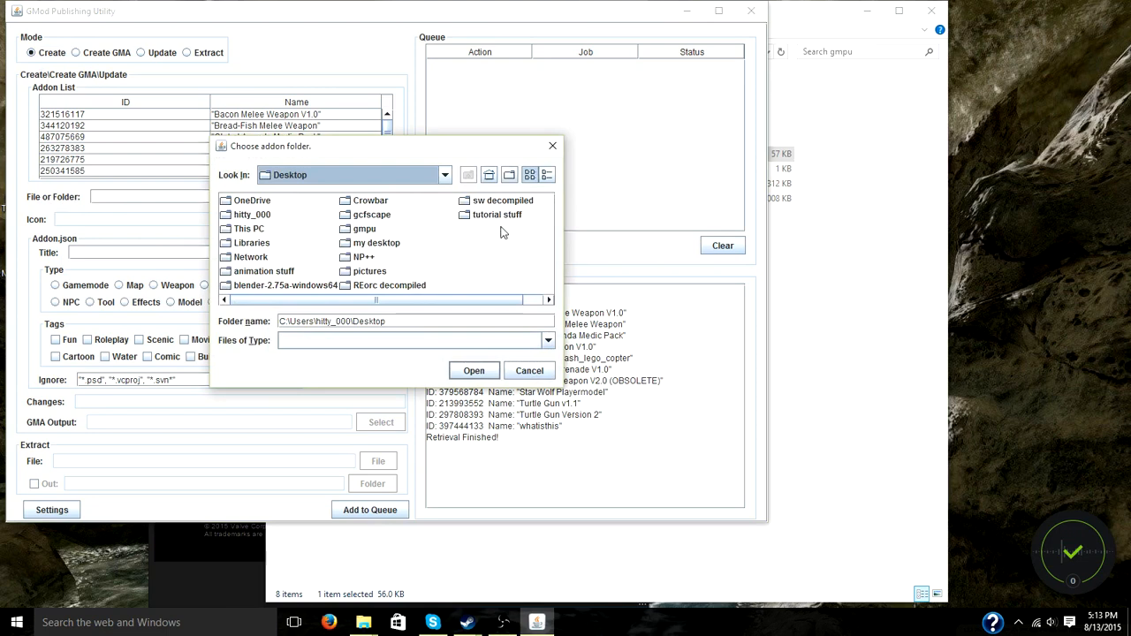
double_click(364, 228)
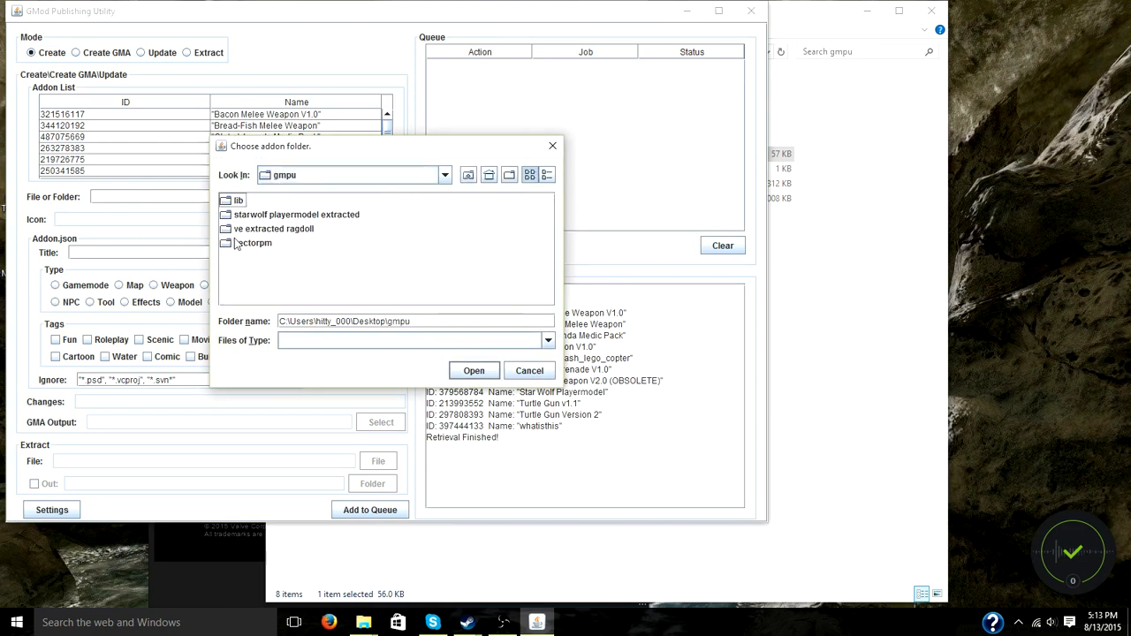
left_click(253, 242)
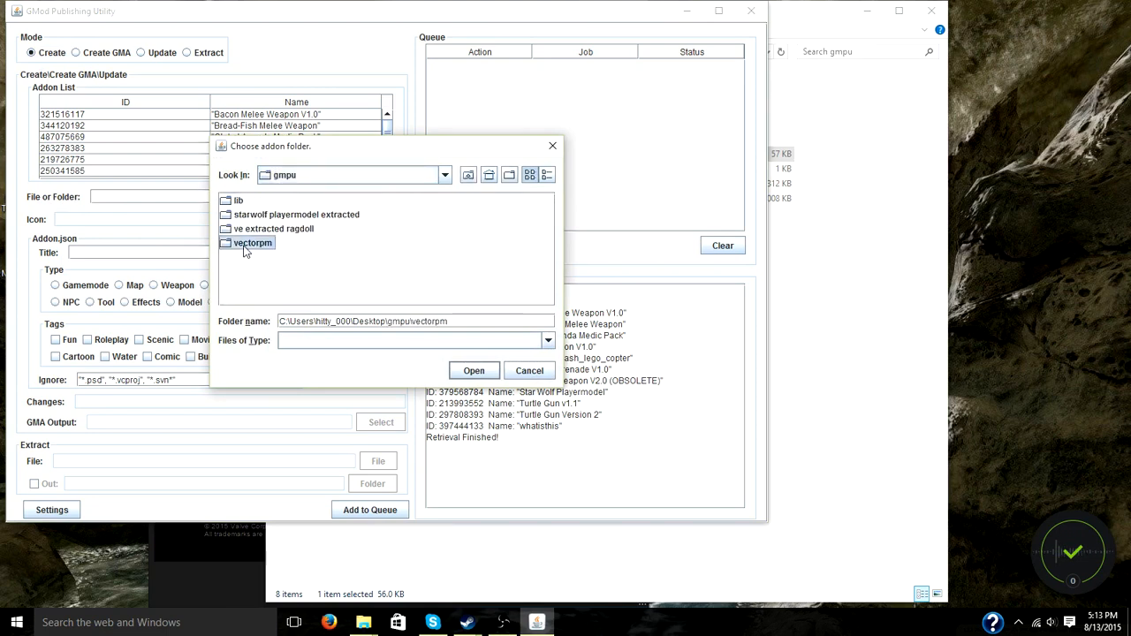
left_click(474, 371)
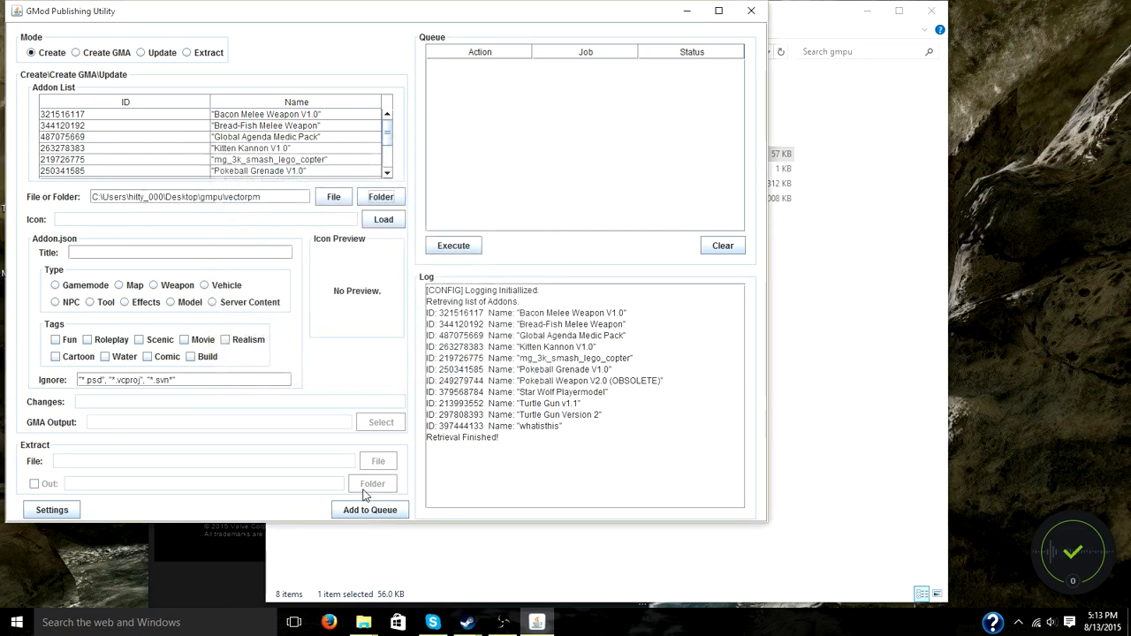
mouse_move(323, 449)
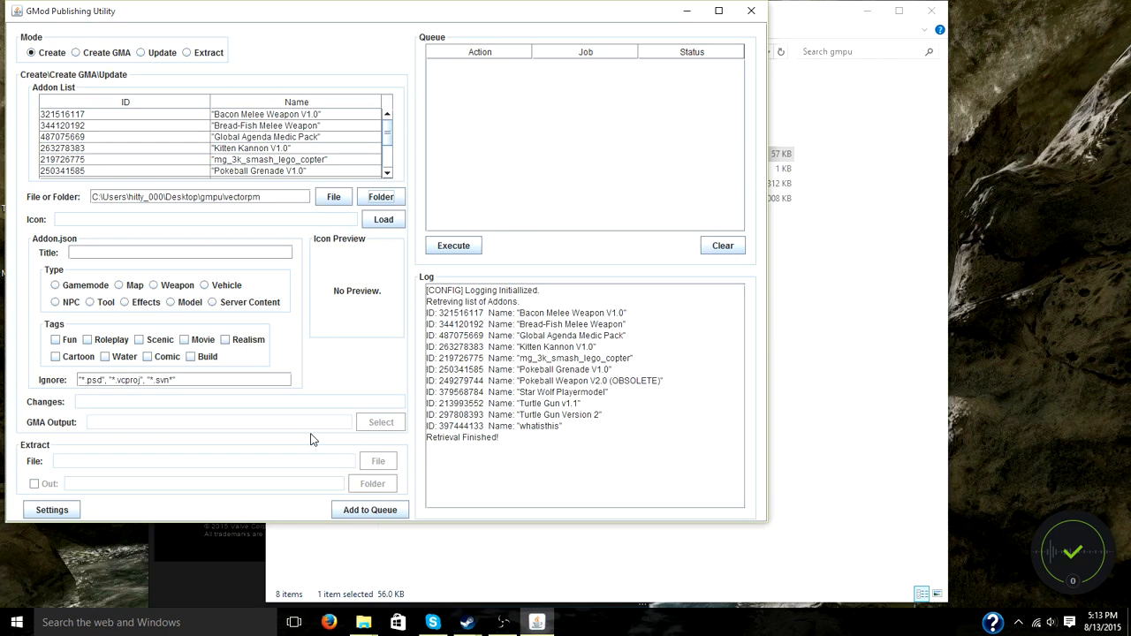
mouse_move(371, 331)
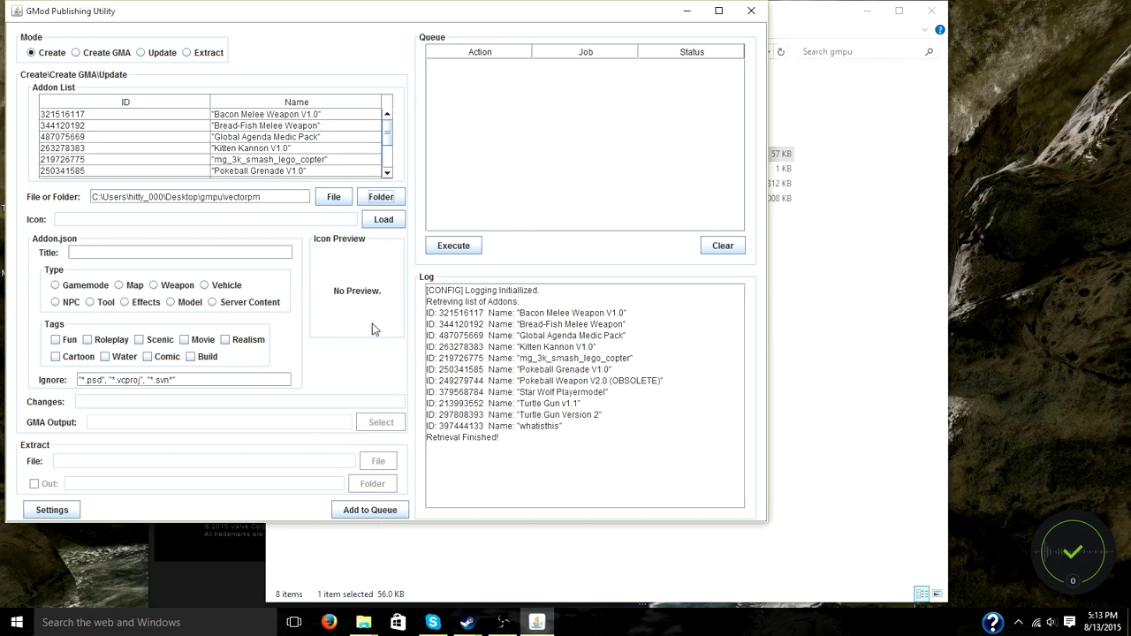
mouse_move(696, 111)
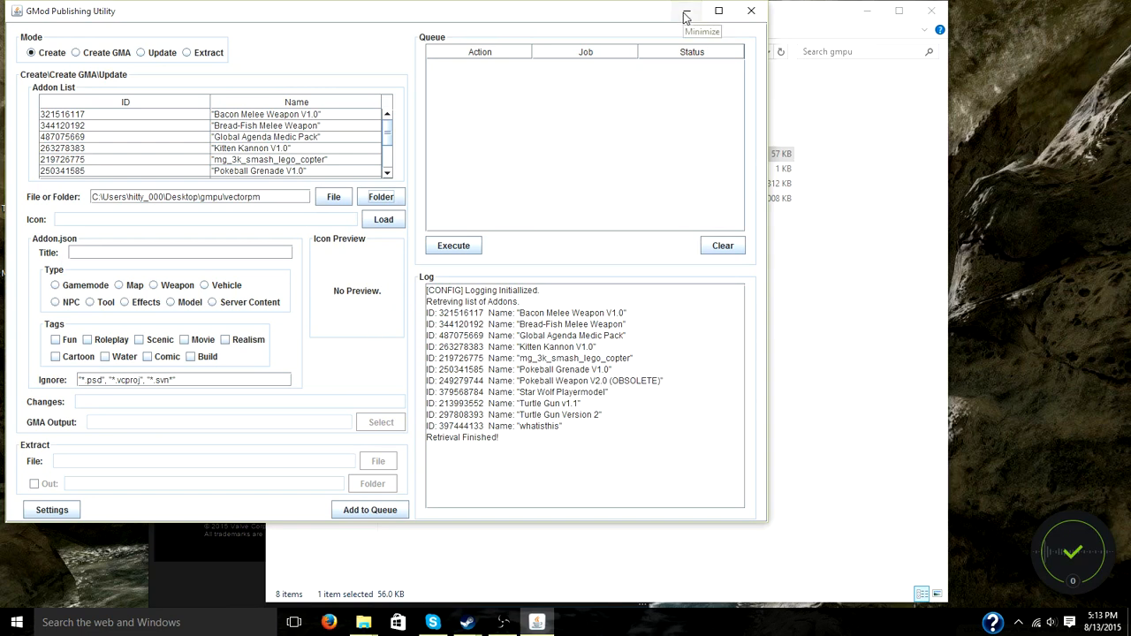
mouse_move(686, 12)
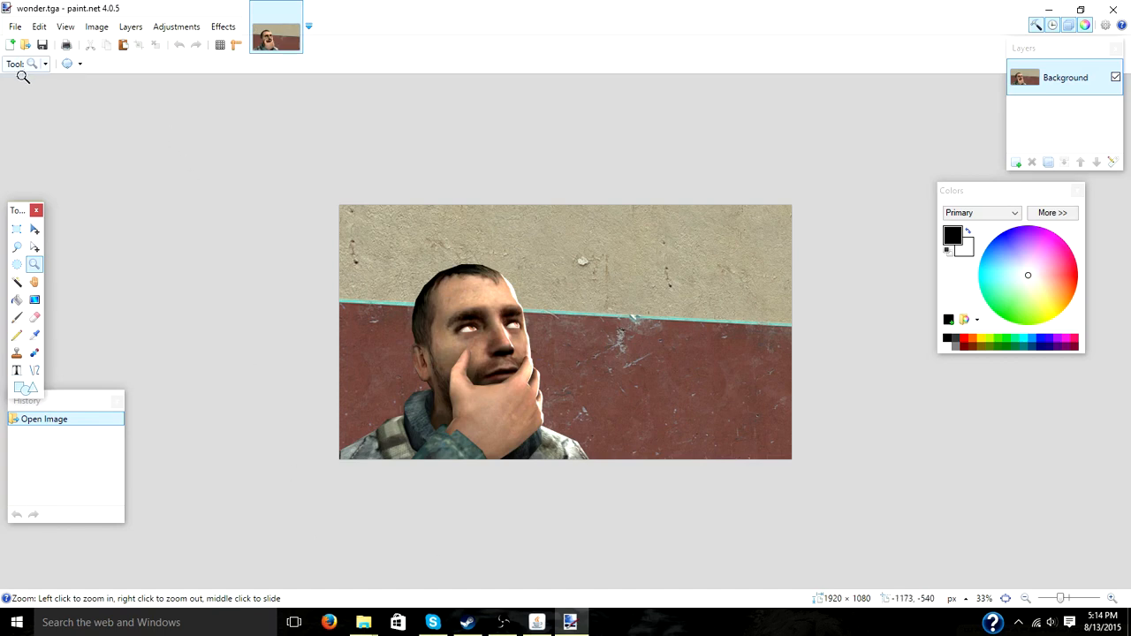
- Create a new 512 by 512 pixel image via File > New
left_click(14, 27)
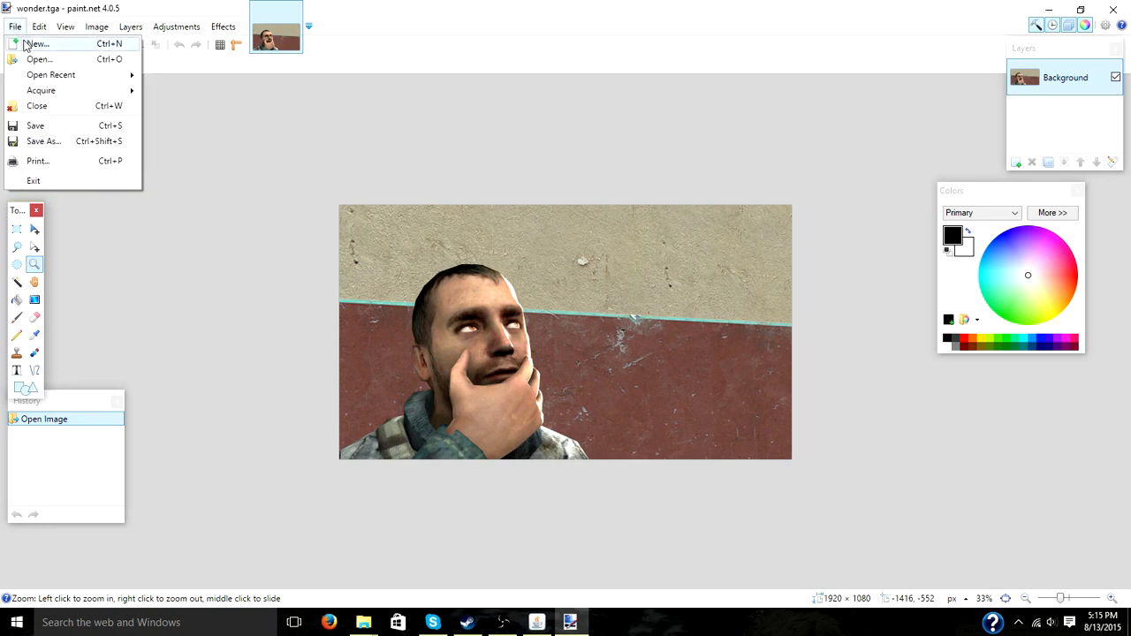
mouse_move(26, 46)
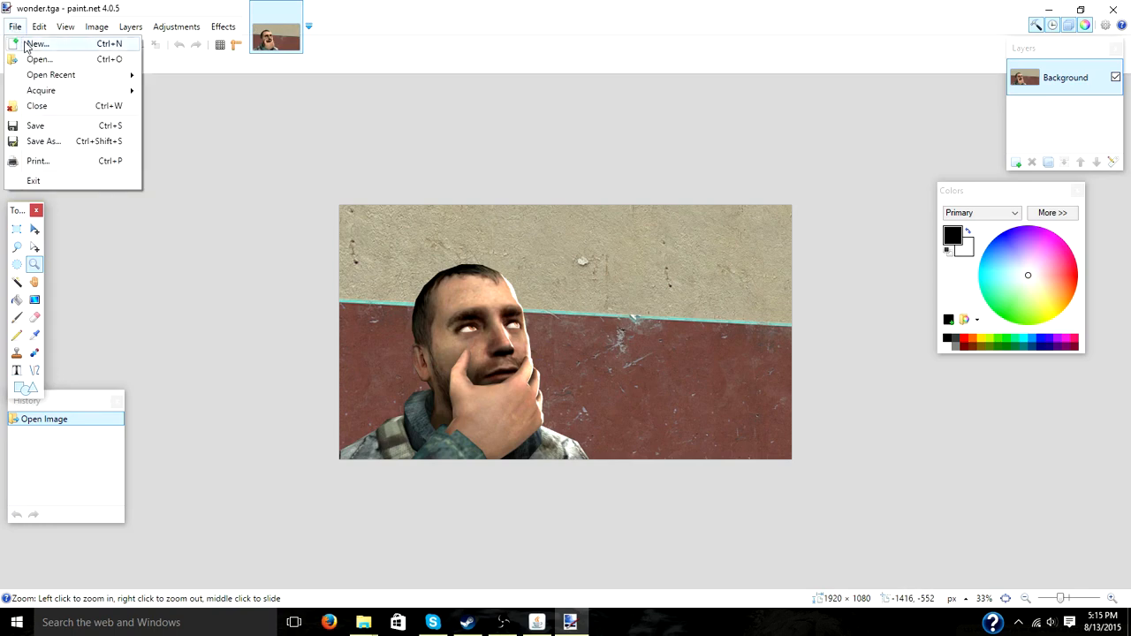
left_click(37, 45)
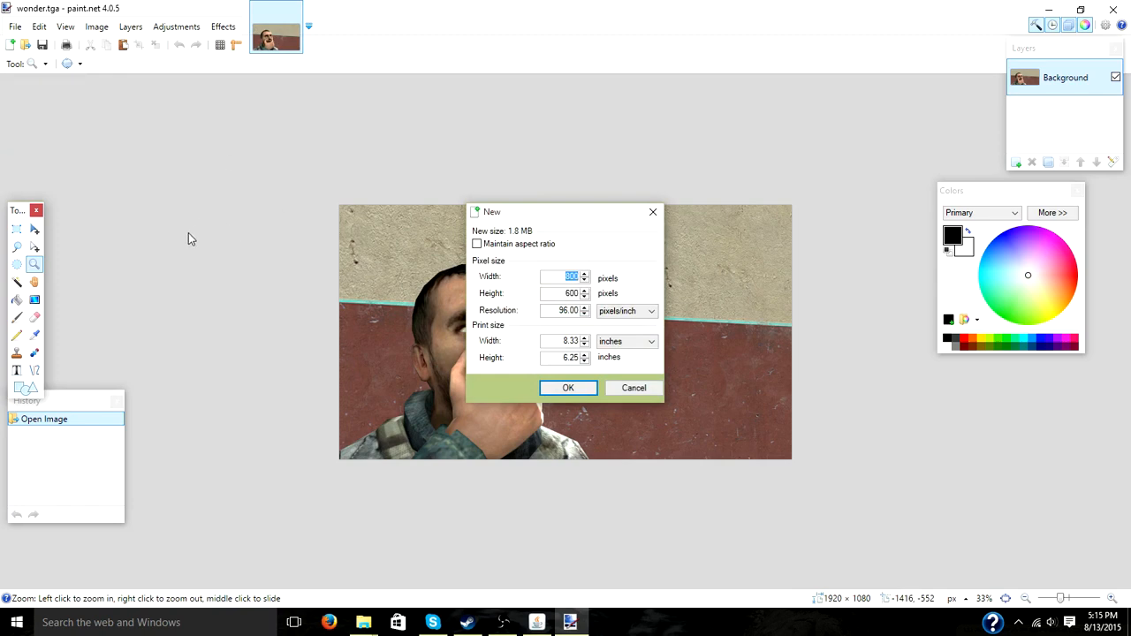
type("512")
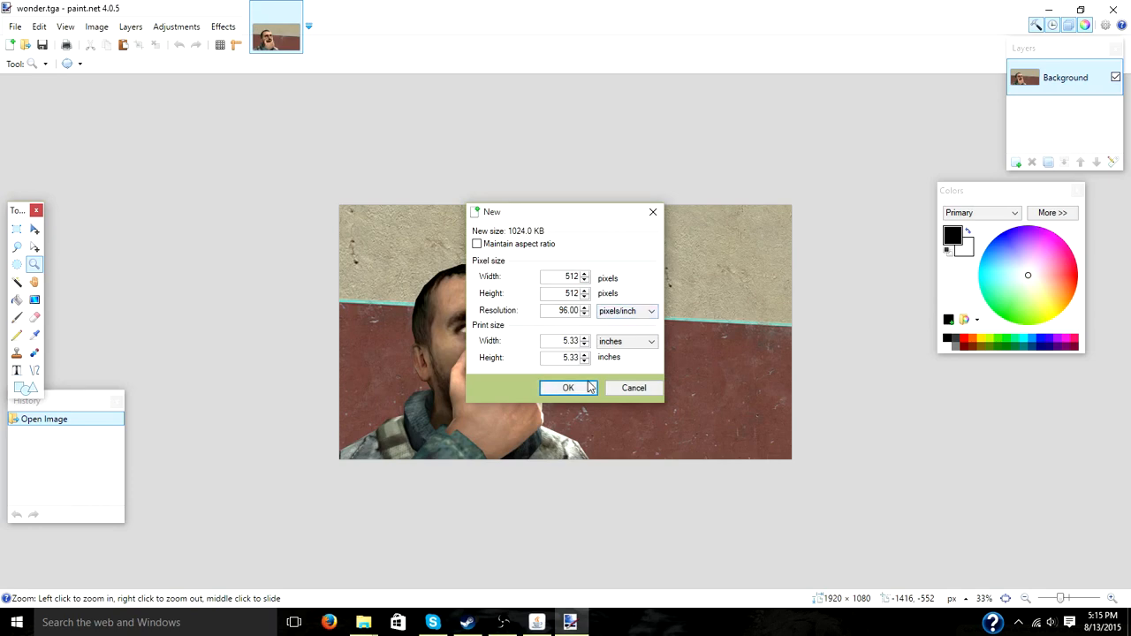
left_click(569, 389)
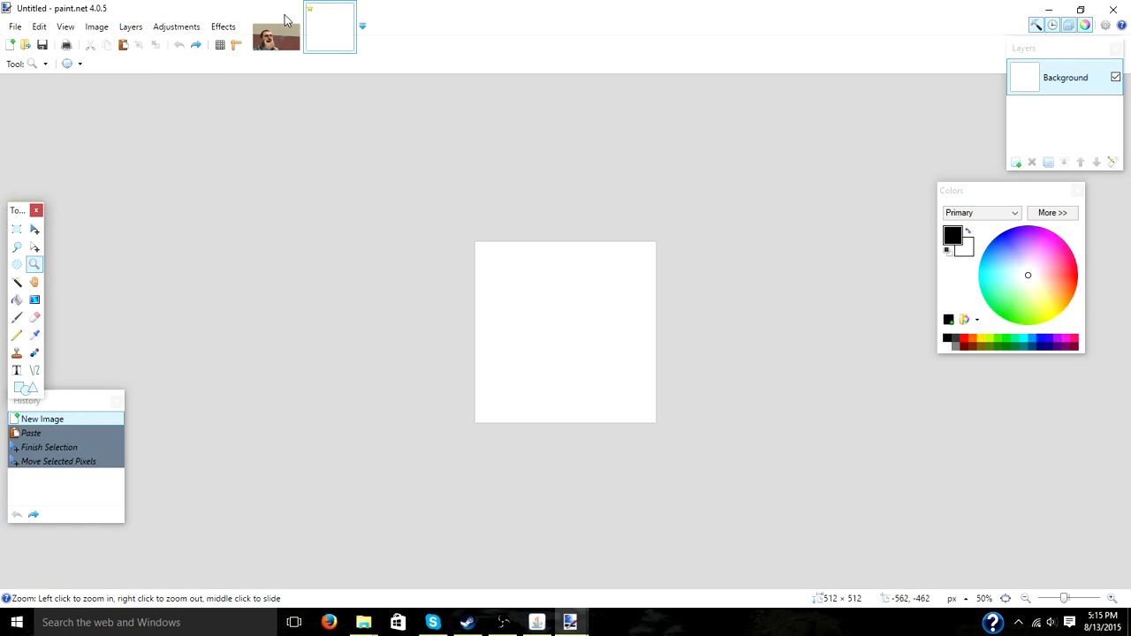
- Paste the face screenshot keeping canvas size and scale it to fill the 512 square
left_click(276, 27)
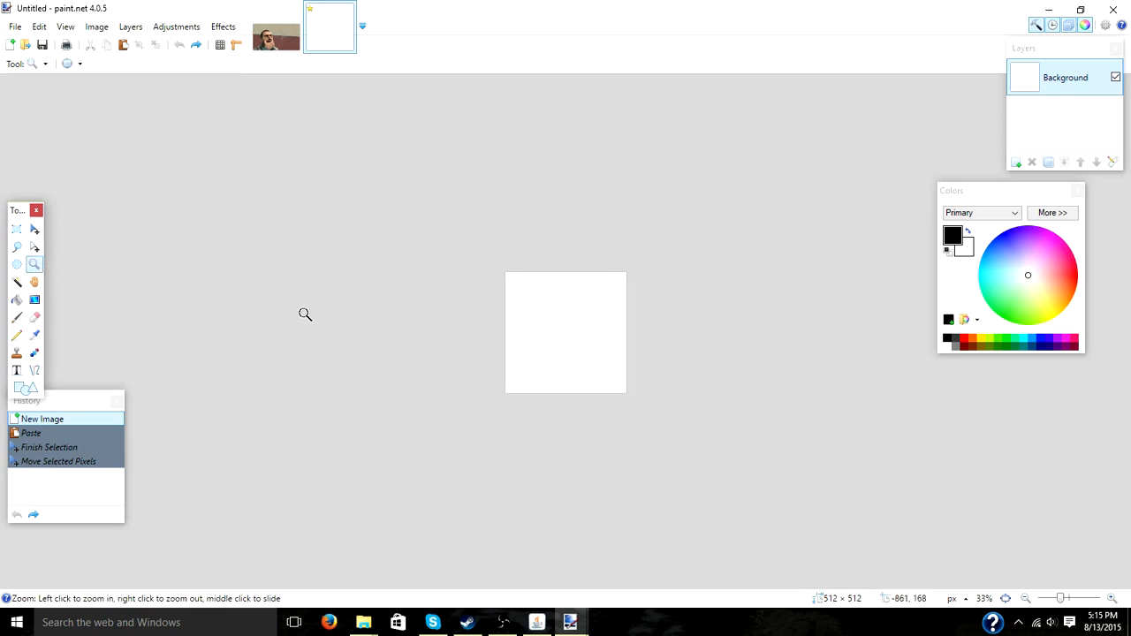
right_click(307, 314)
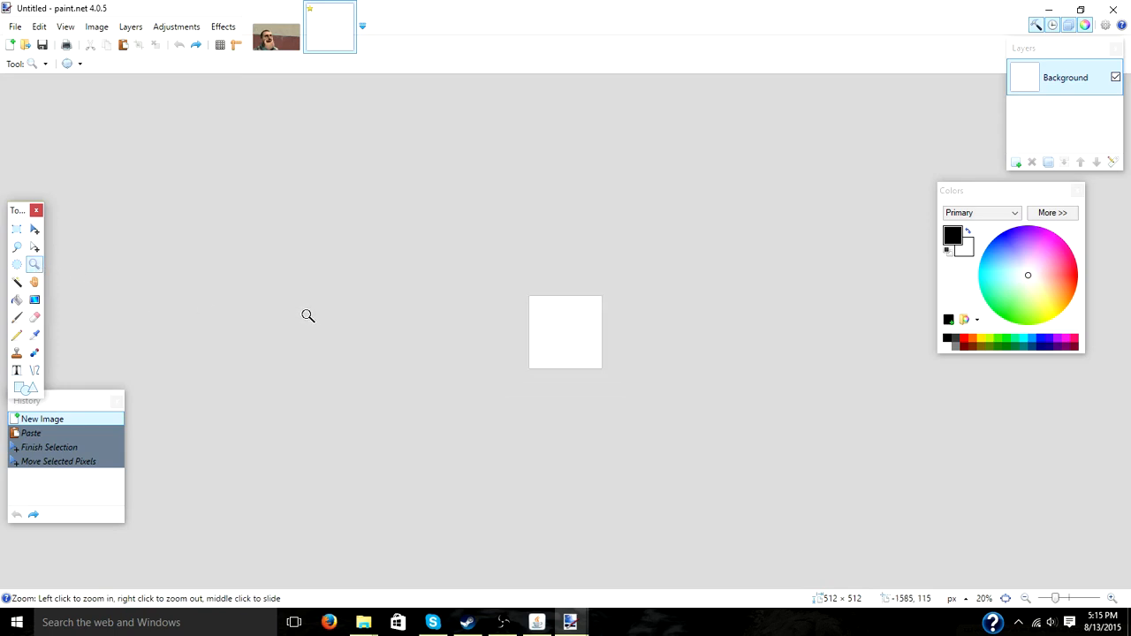
mouse_move(283, 314)
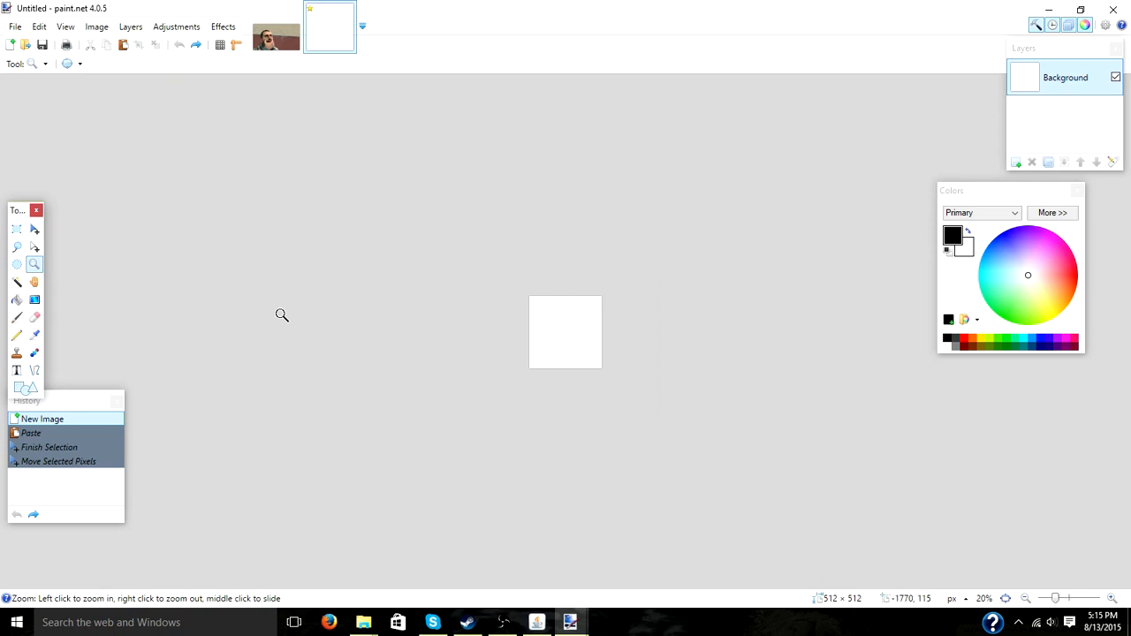
left_click(123, 46)
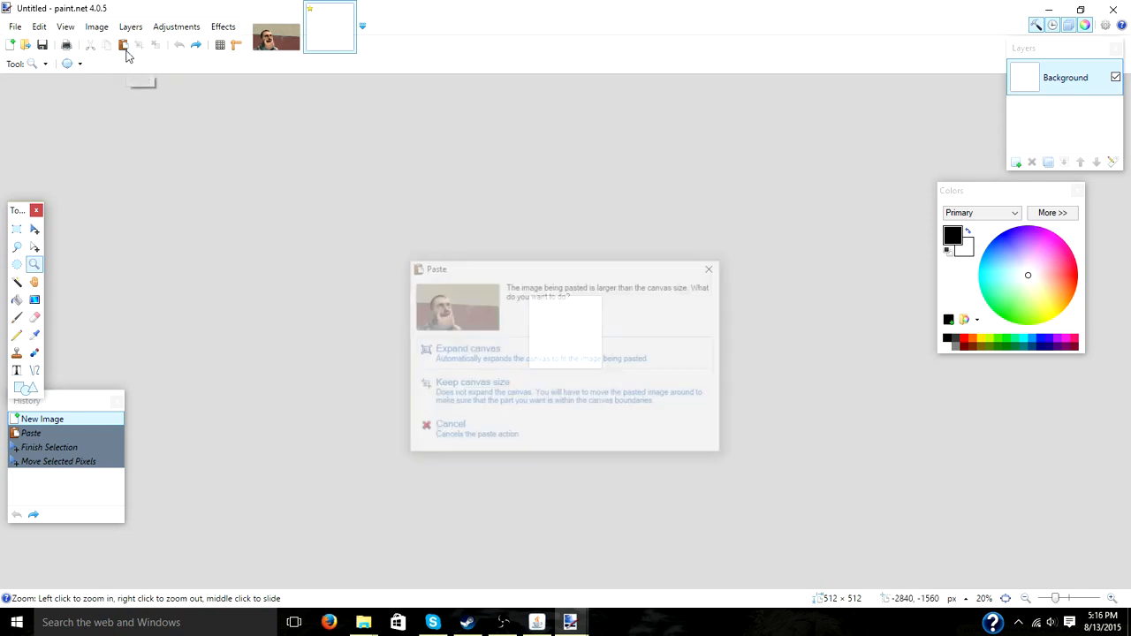
left_click(474, 382)
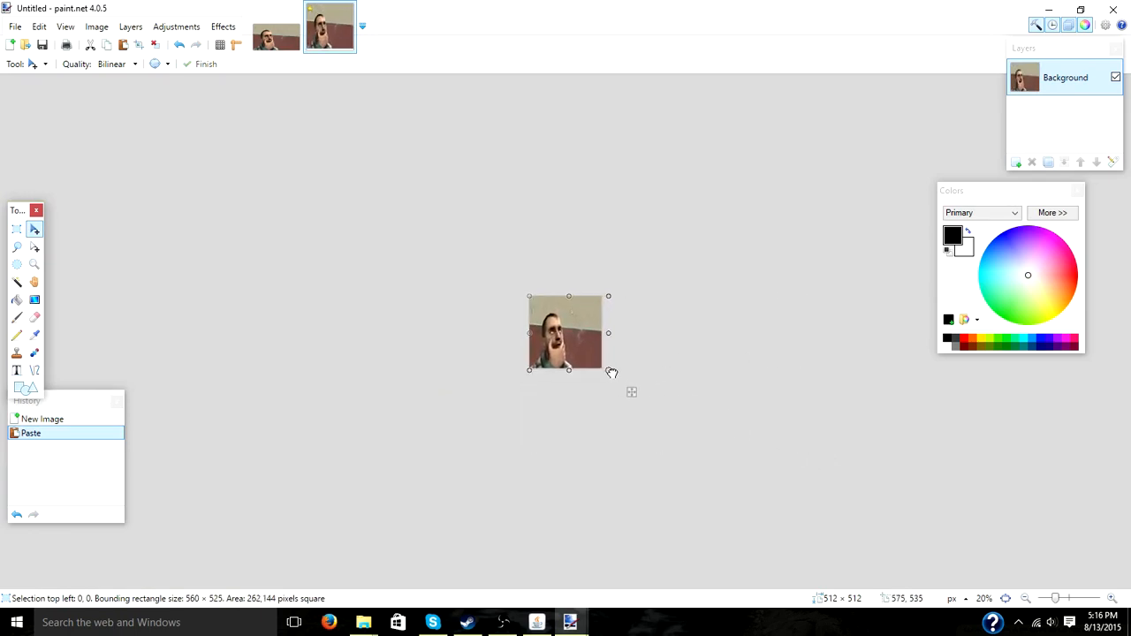
left_click_drag(608, 332, 636, 333)
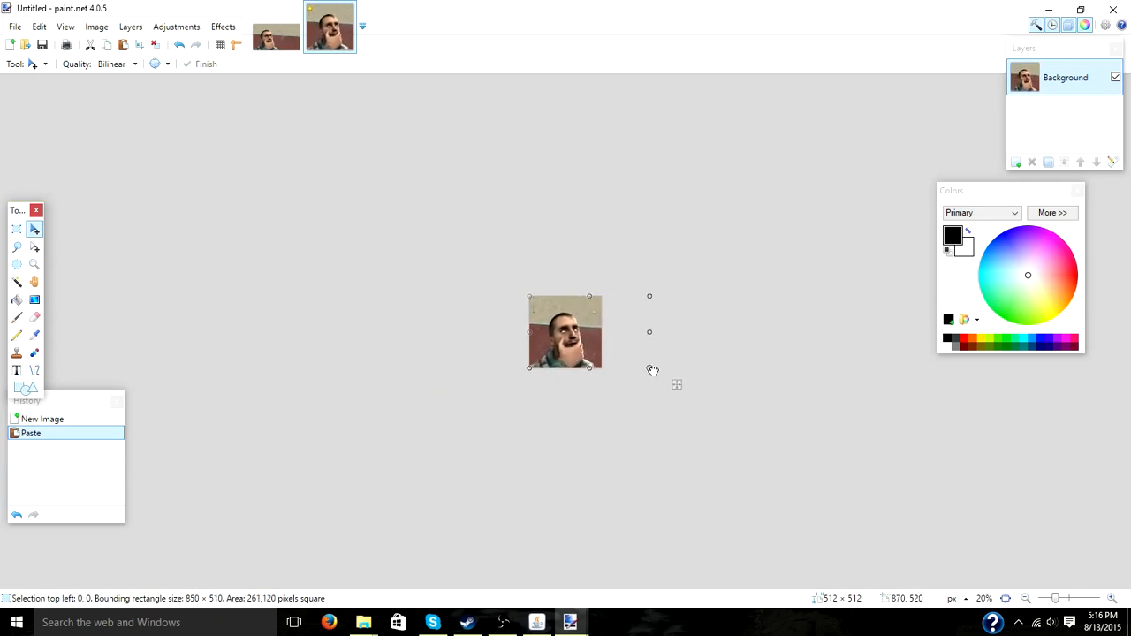
left_click(14, 27)
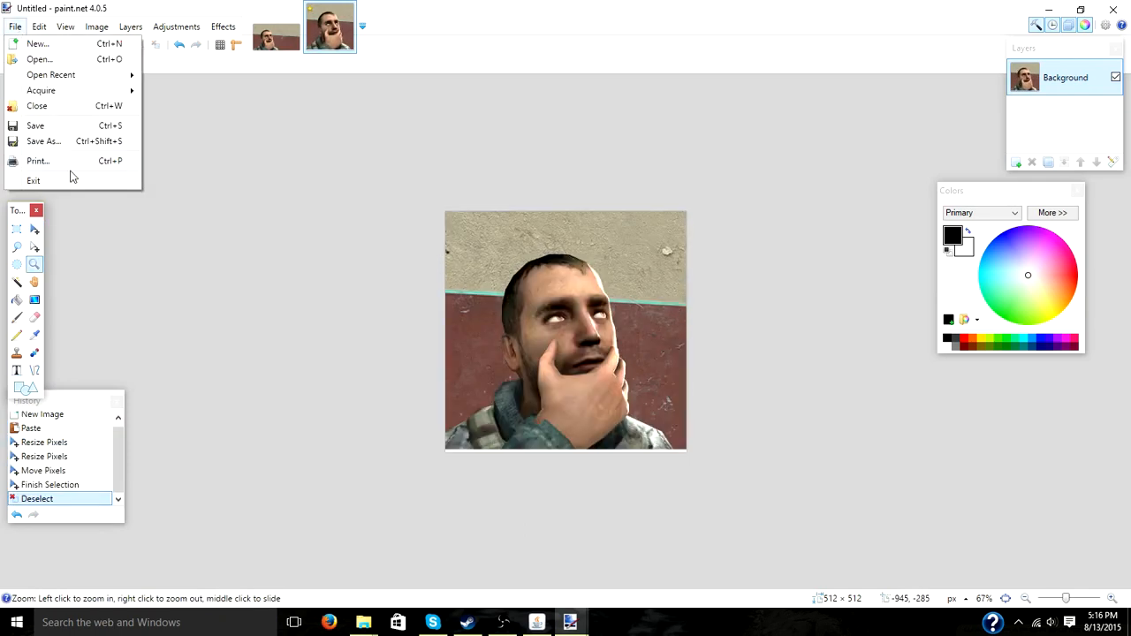
- Save the picture as icon.jpg in JPEG format in the gmpu folder
left_click(45, 141)
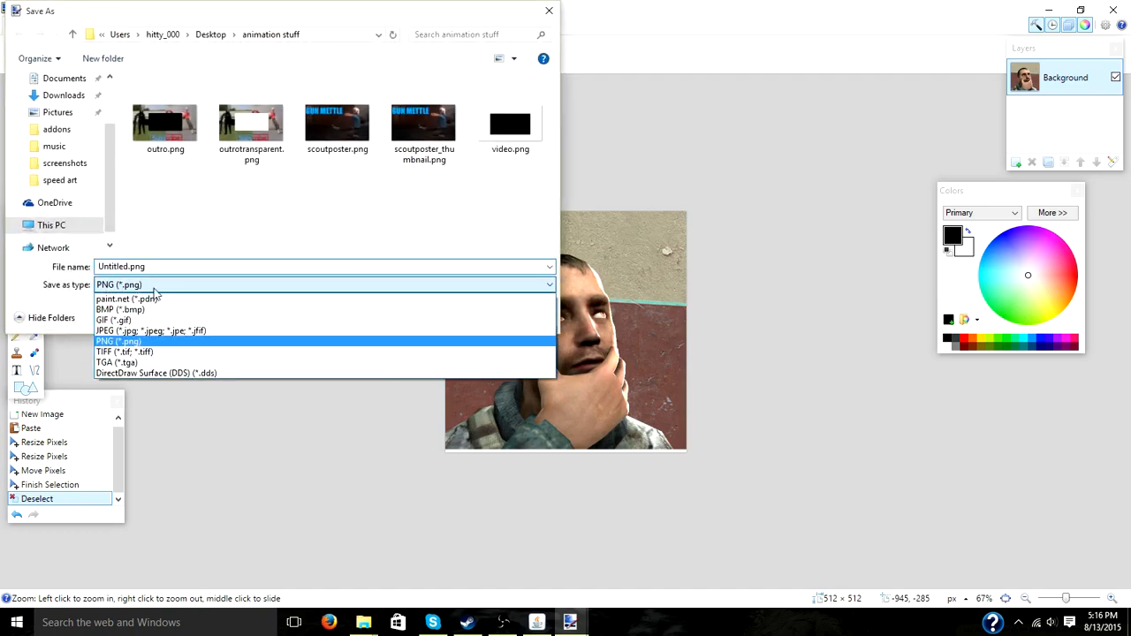
left_click(150, 331)
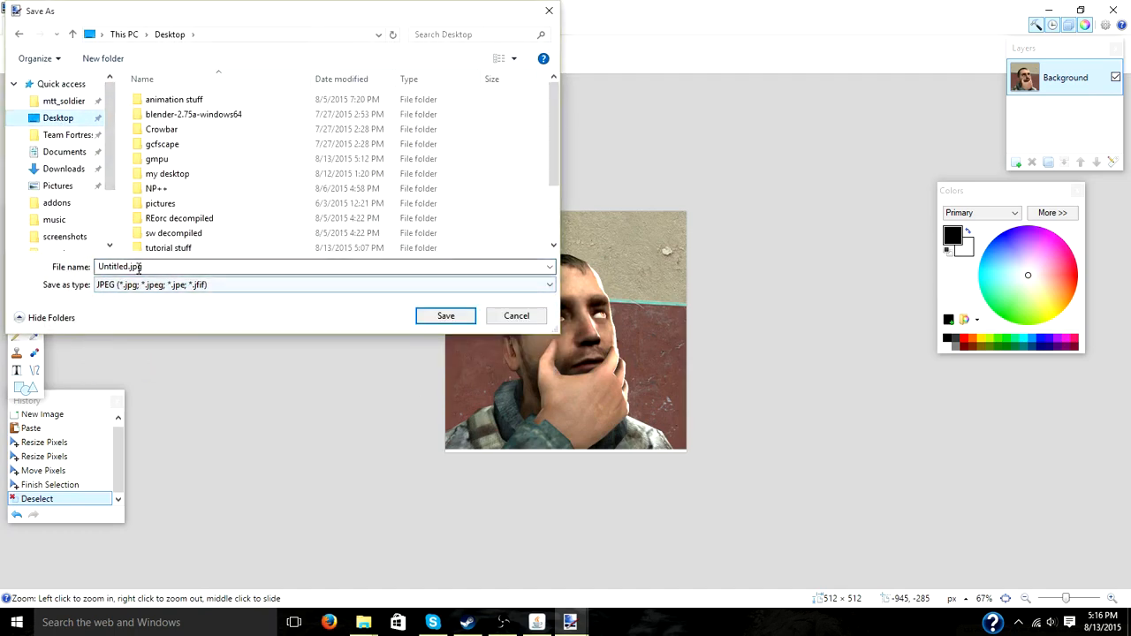
double_click(120, 265)
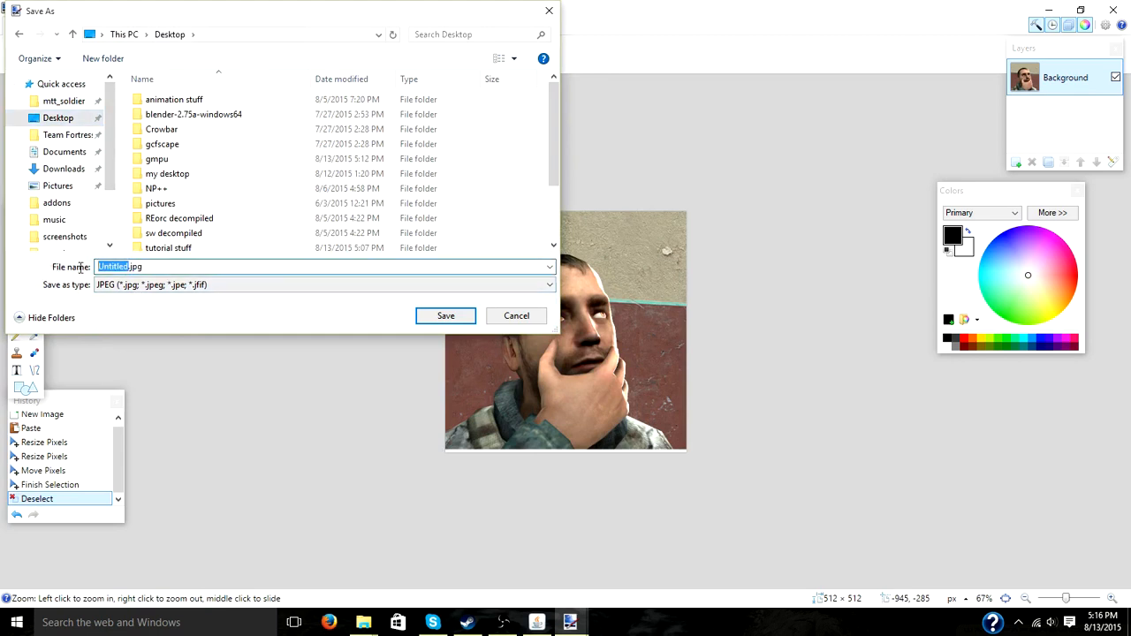
type("ico.jpg")
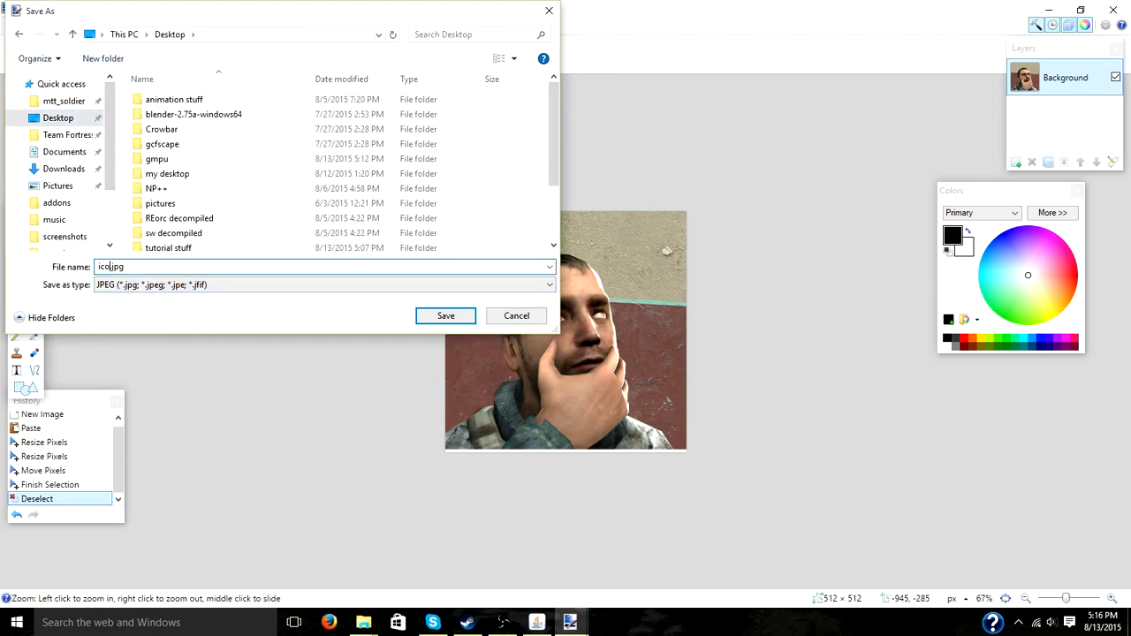
left_click(446, 314)
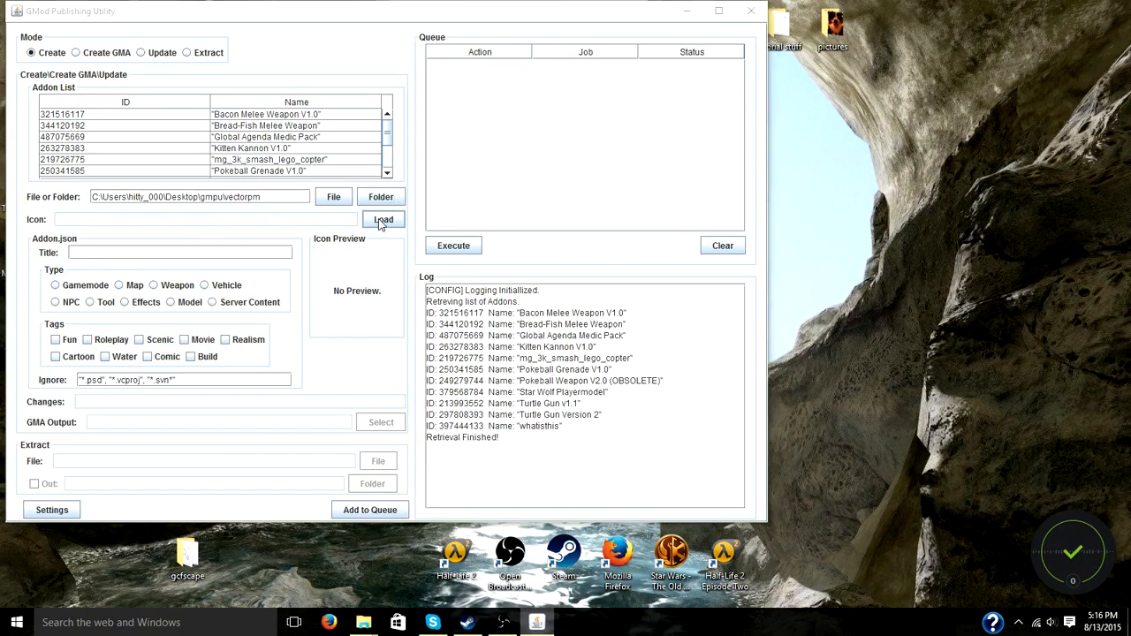
- Load icon.jpg as the addon icon so its preview shows
left_click(382, 220)
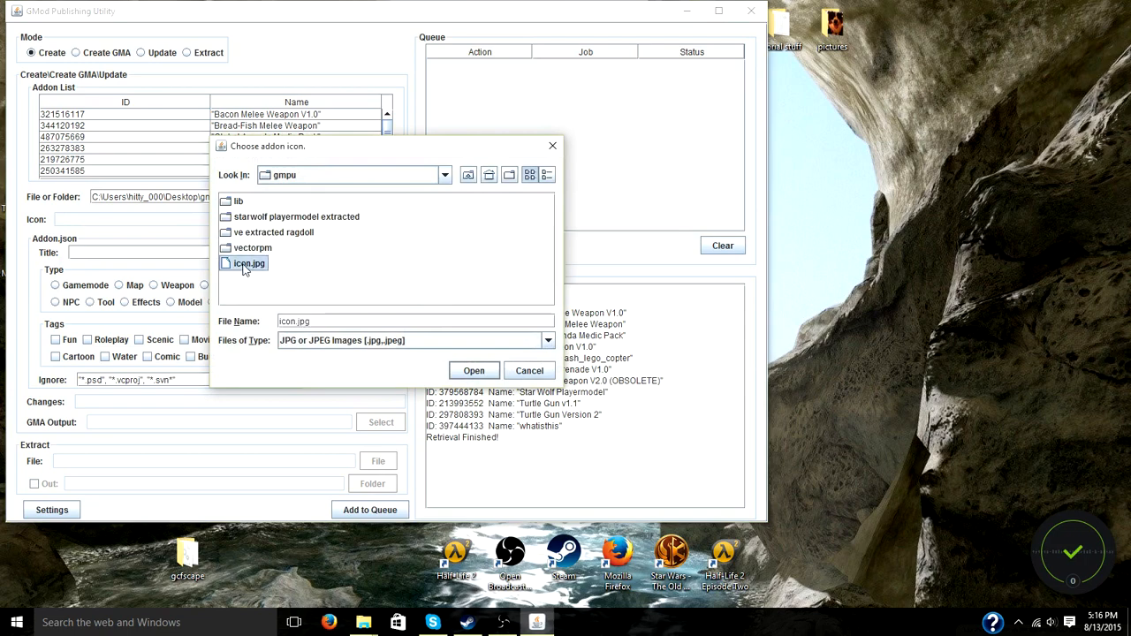
left_click(474, 371)
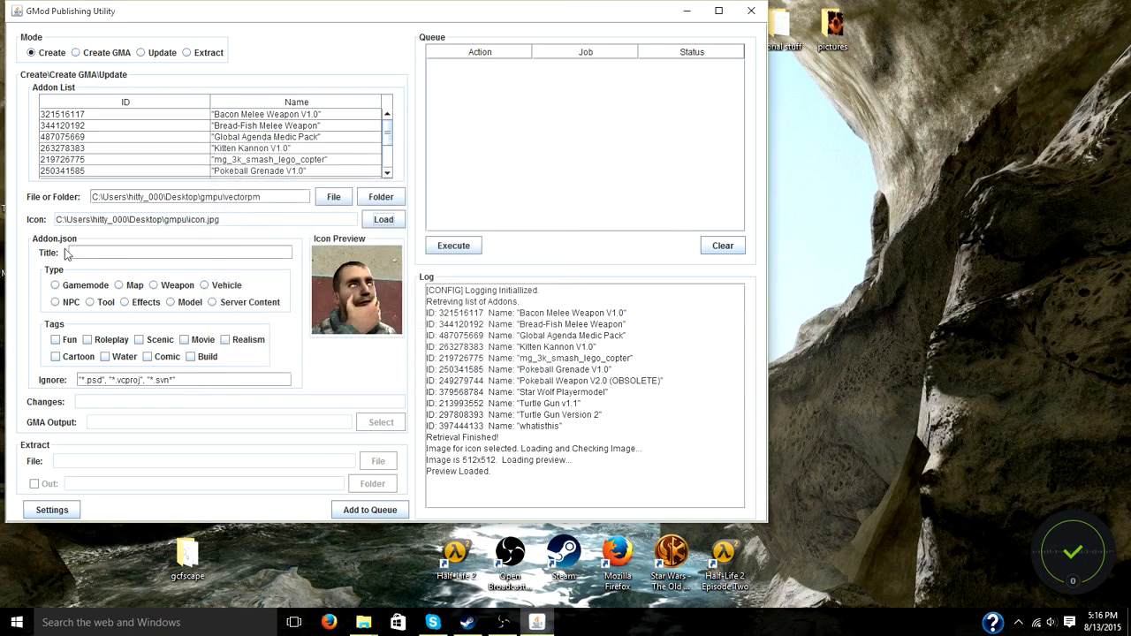
left_click(176, 253)
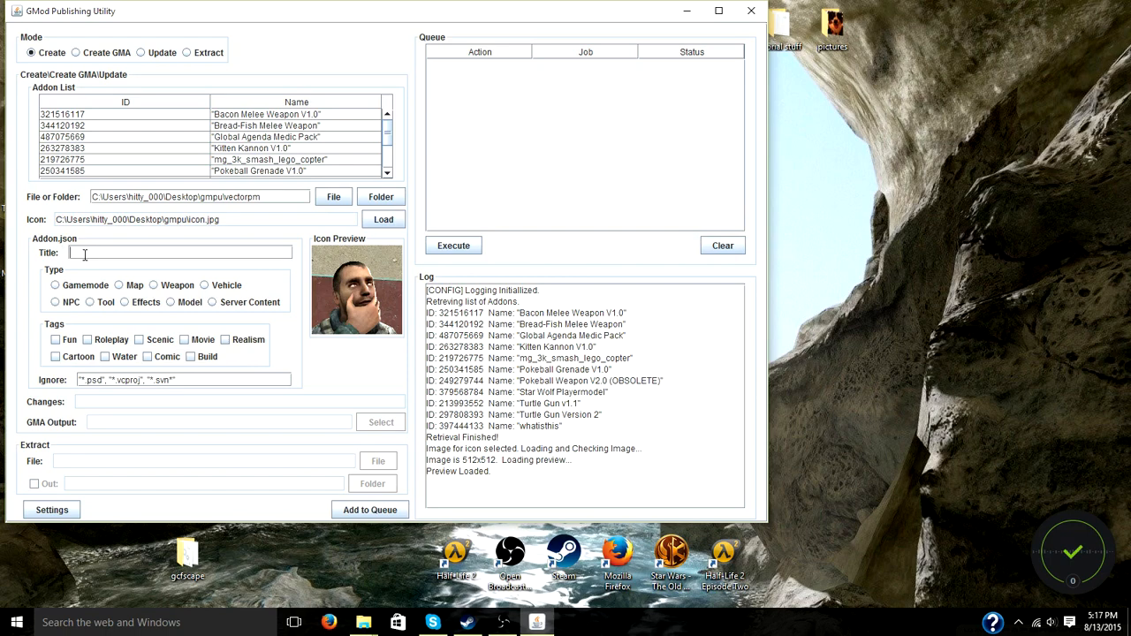
- Enter vectorpm as the addon title
type("vectro")
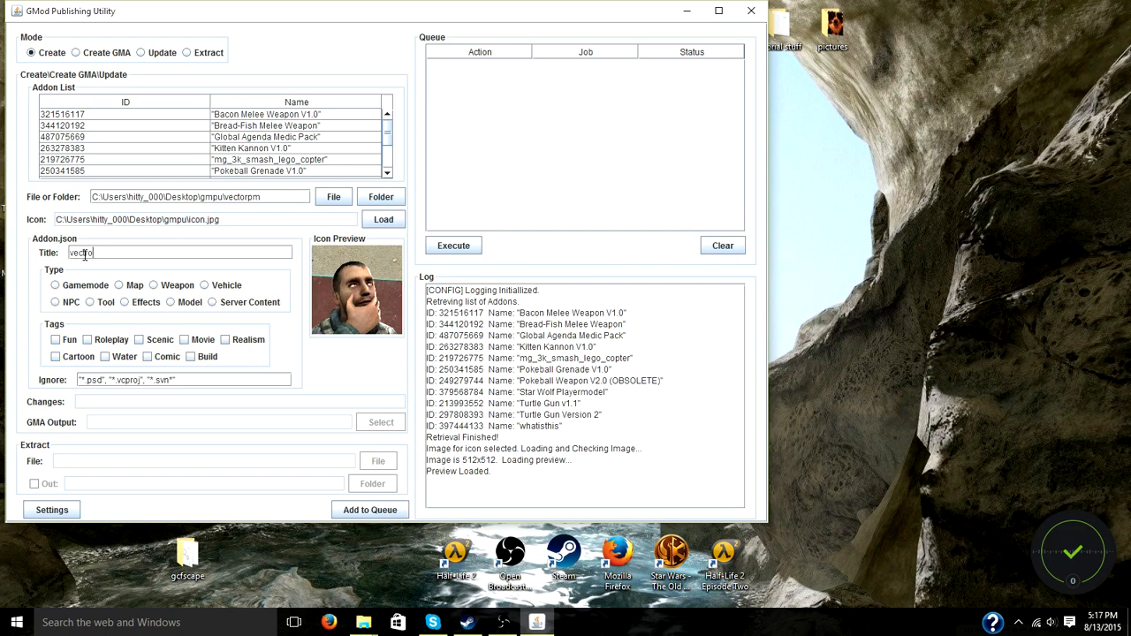
type("vector")
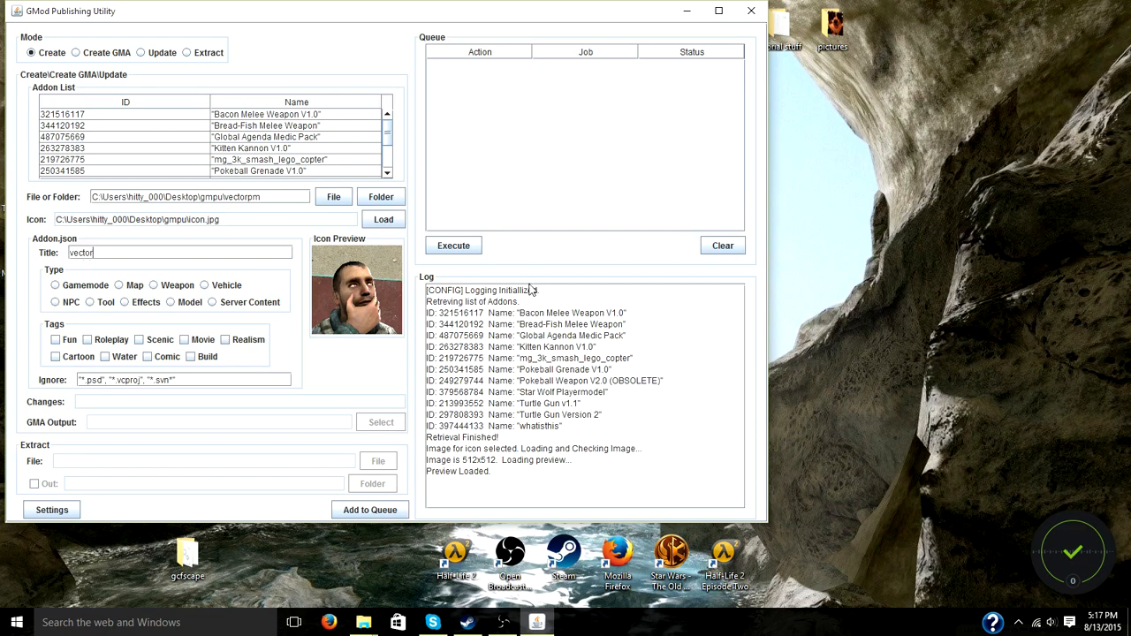
type("pm")
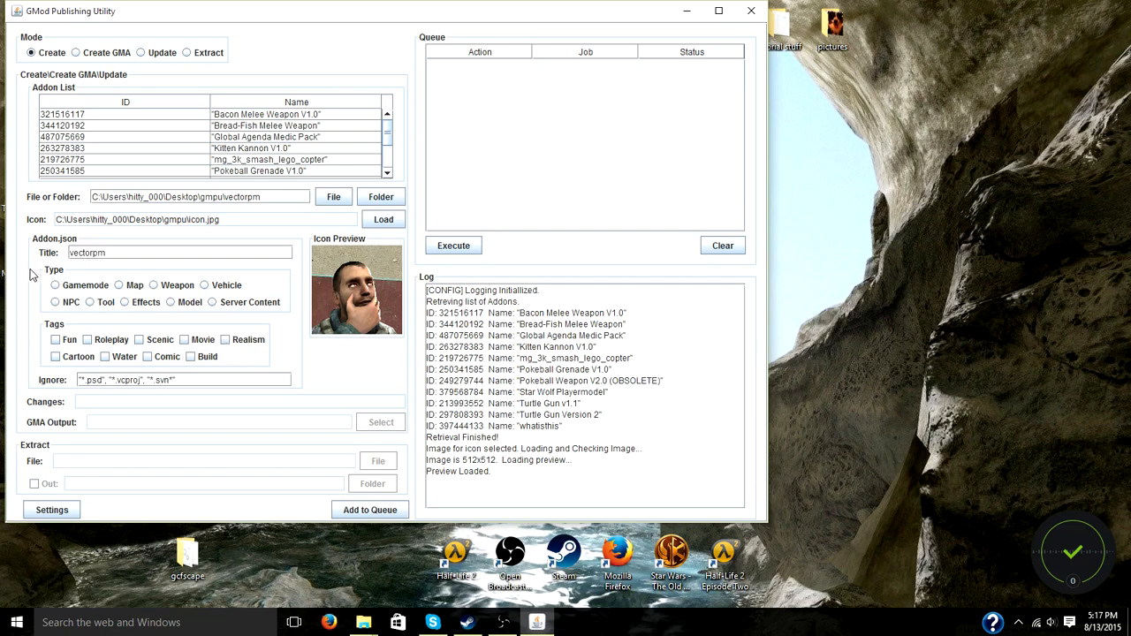
- Set the addon type to Model and tick the Roleplay and Movie tags
left_click(170, 303)
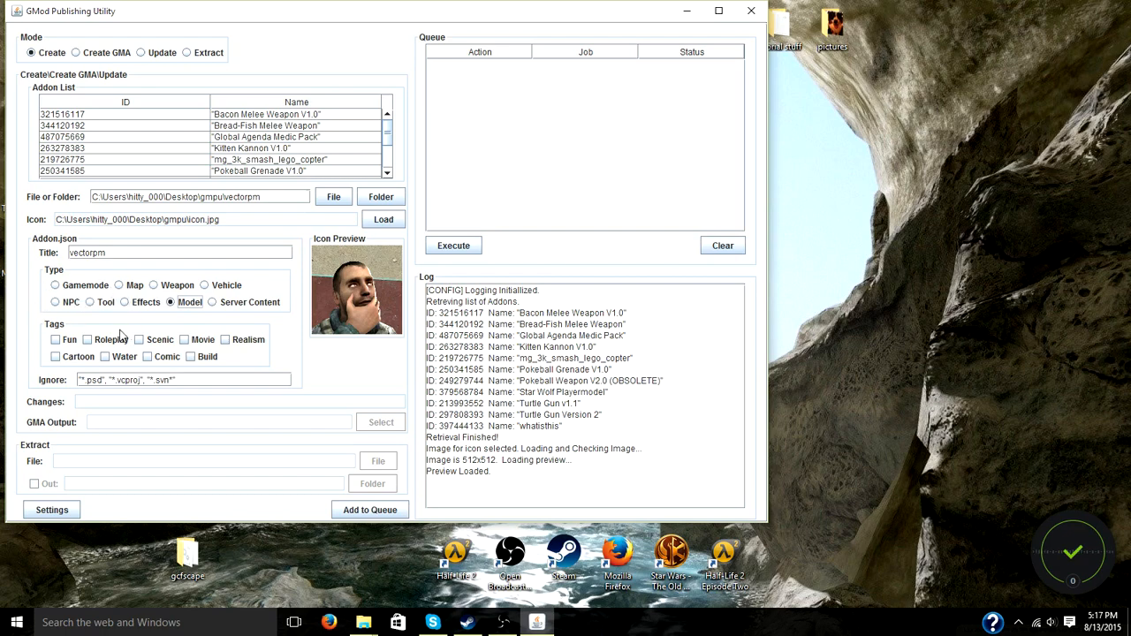
mouse_move(120, 331)
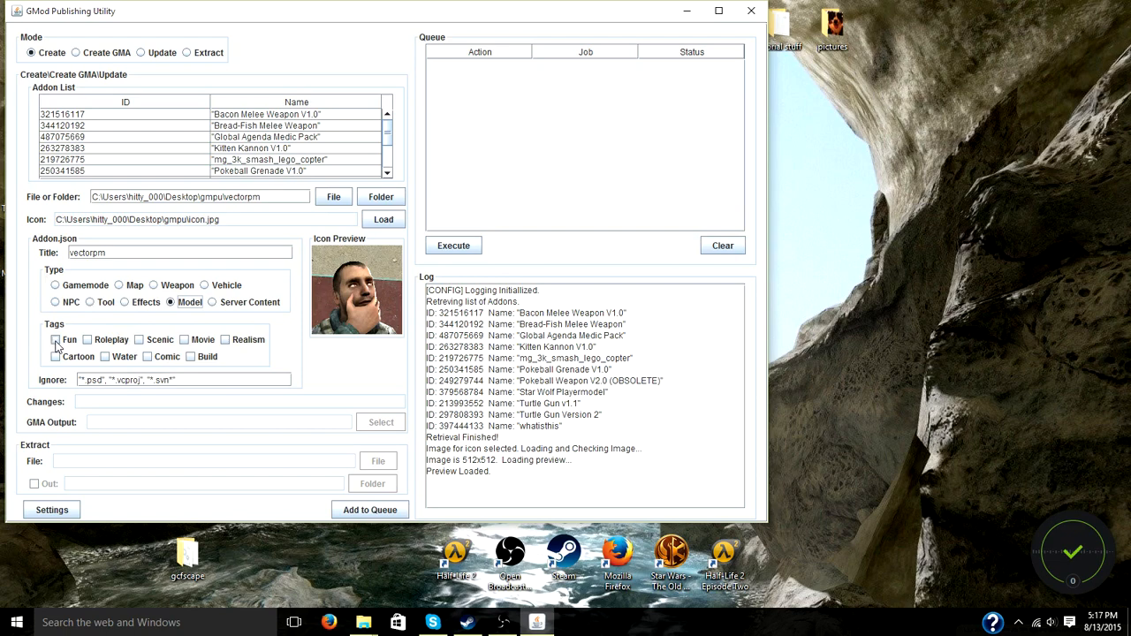
left_click(87, 339)
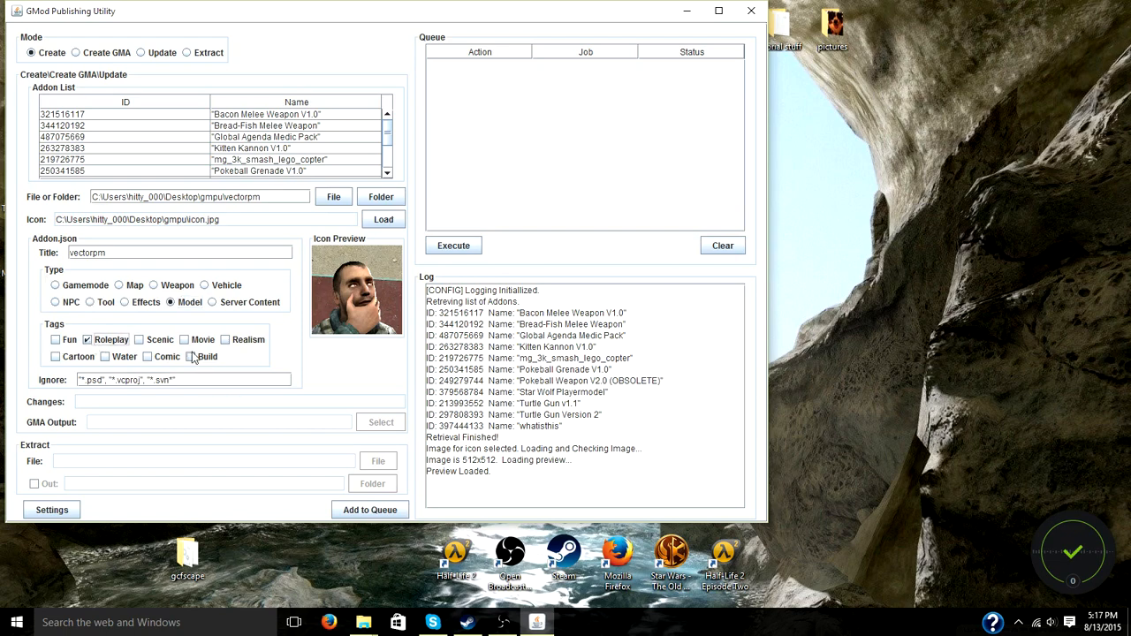
left_click(183, 339)
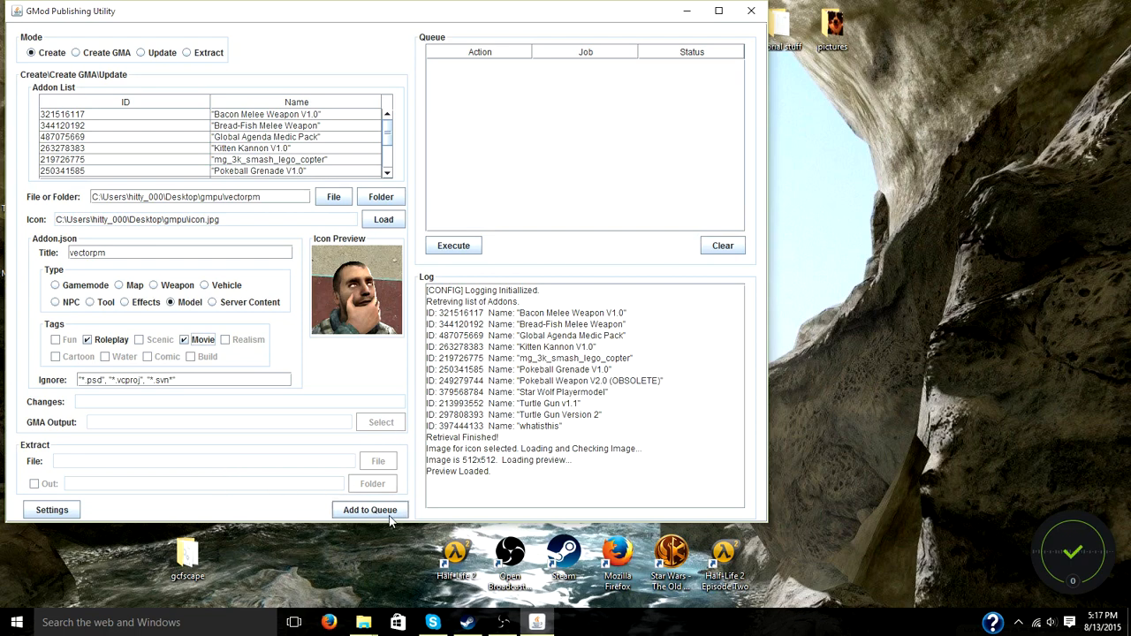
- Queue and execute the addon creation until Done, then close the utility
left_click(369, 509)
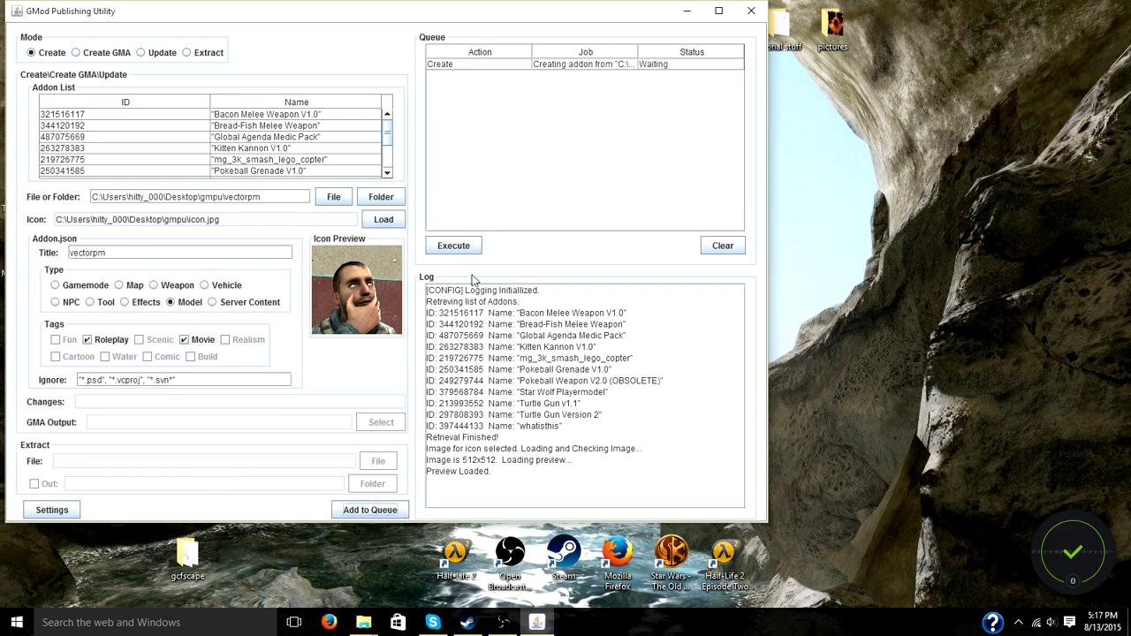
left_click(452, 246)
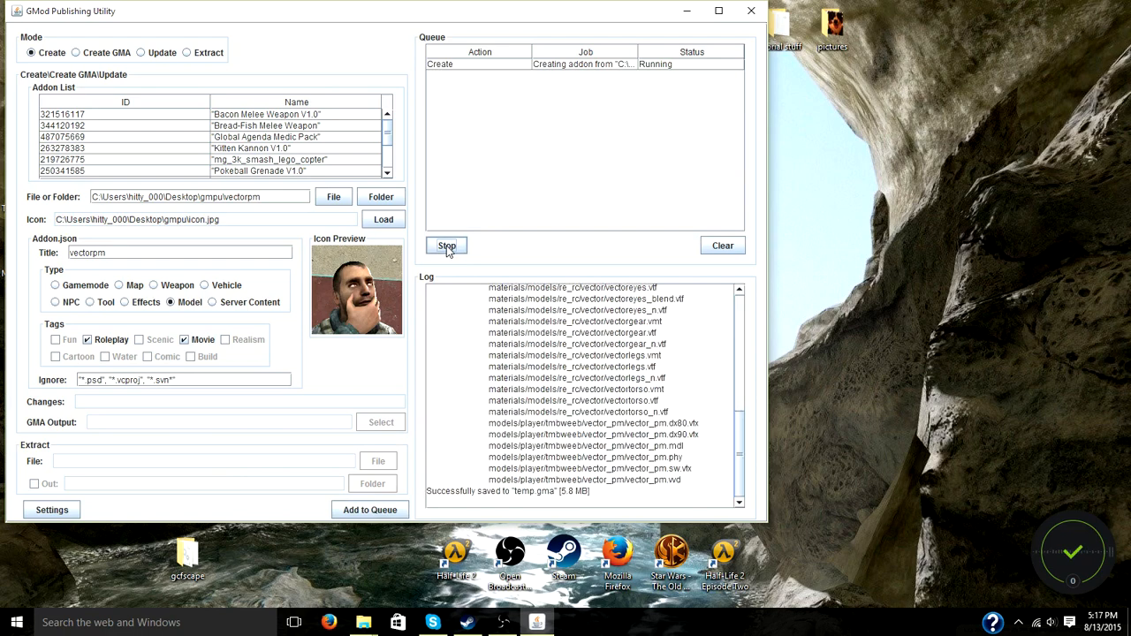
left_click(445, 245)
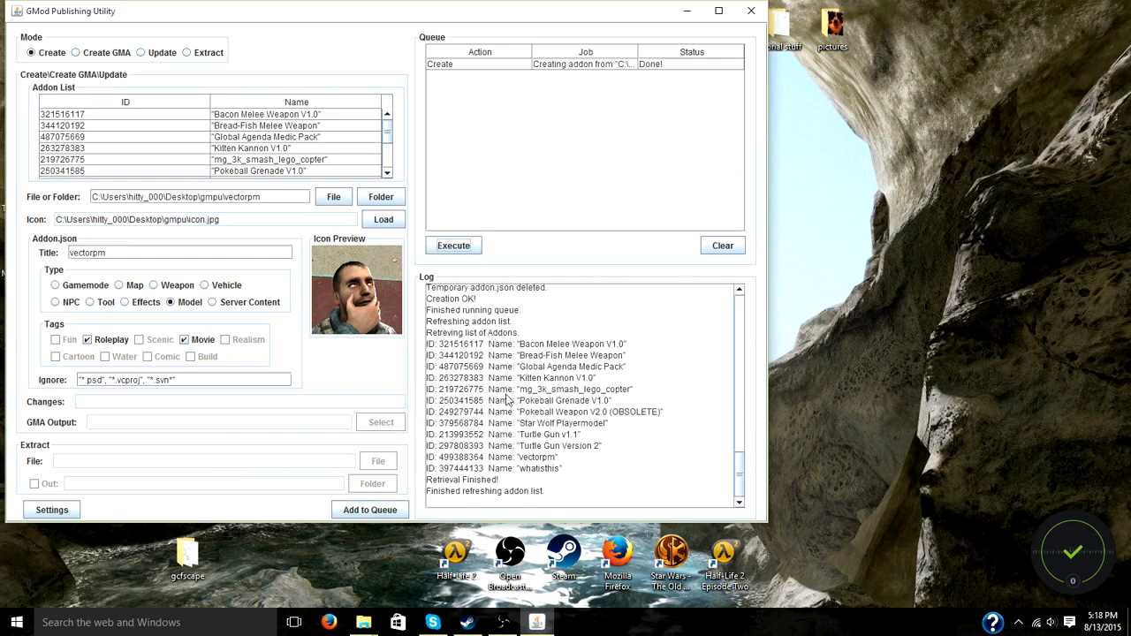
mouse_move(459, 320)
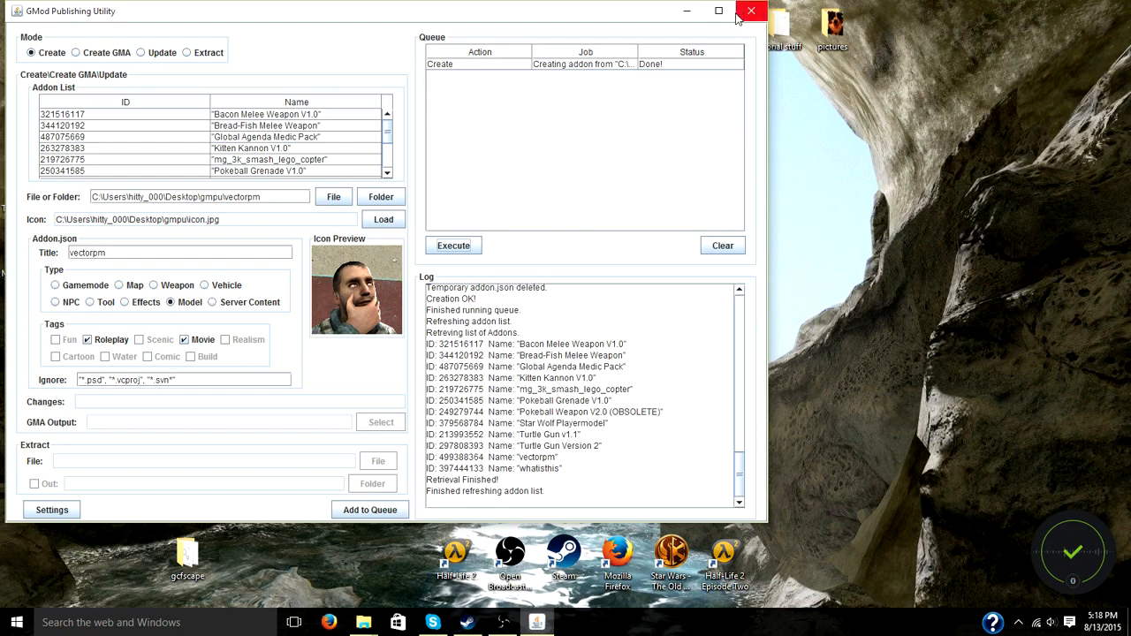
left_click(751, 10)
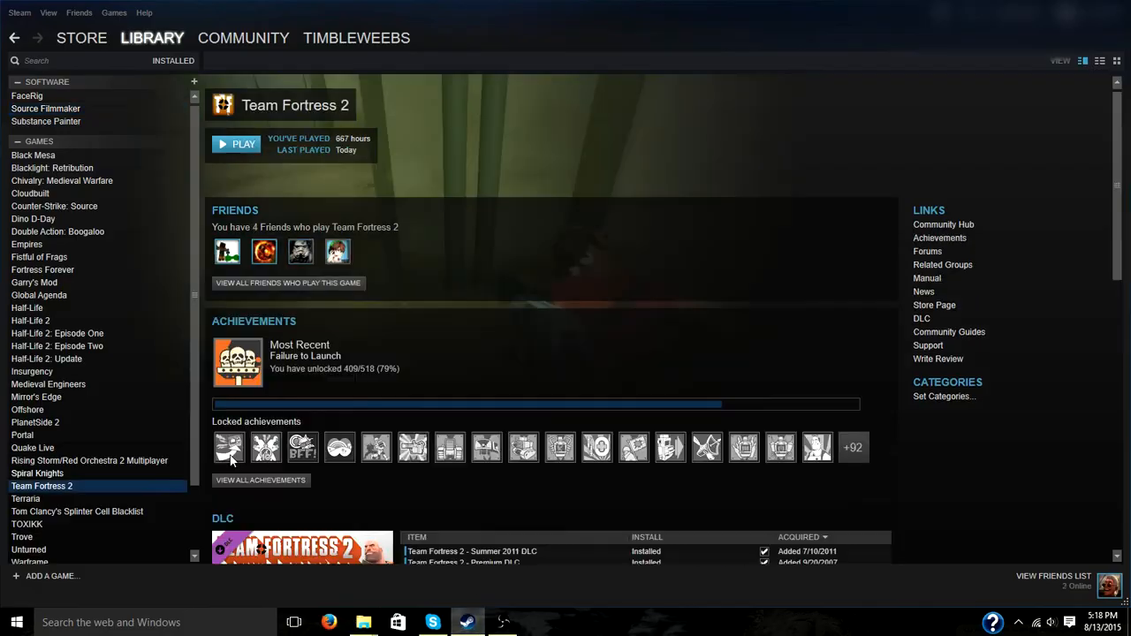
mouse_move(581, 318)
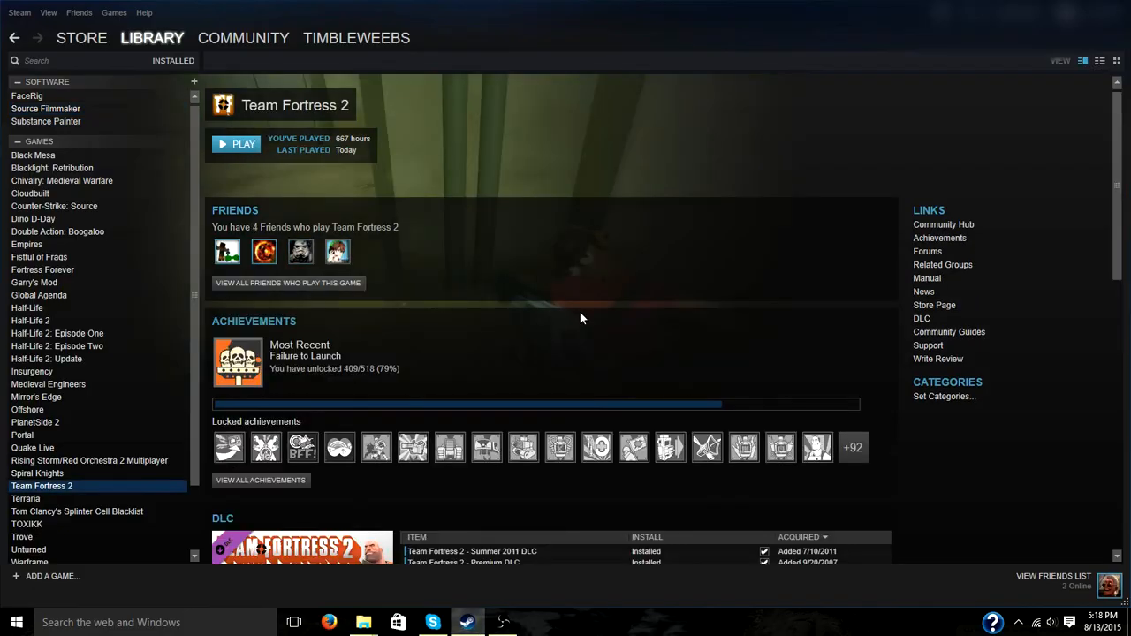
- Reach the profile's Workshop Items list and select the vectorpm item
left_click(357, 37)
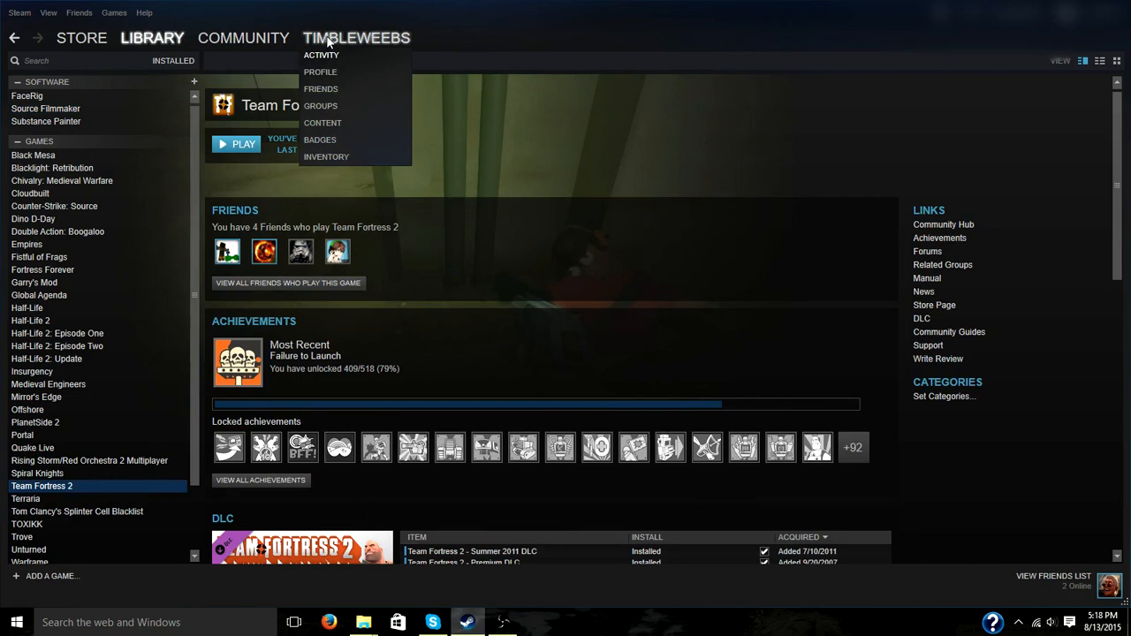
left_click(320, 70)
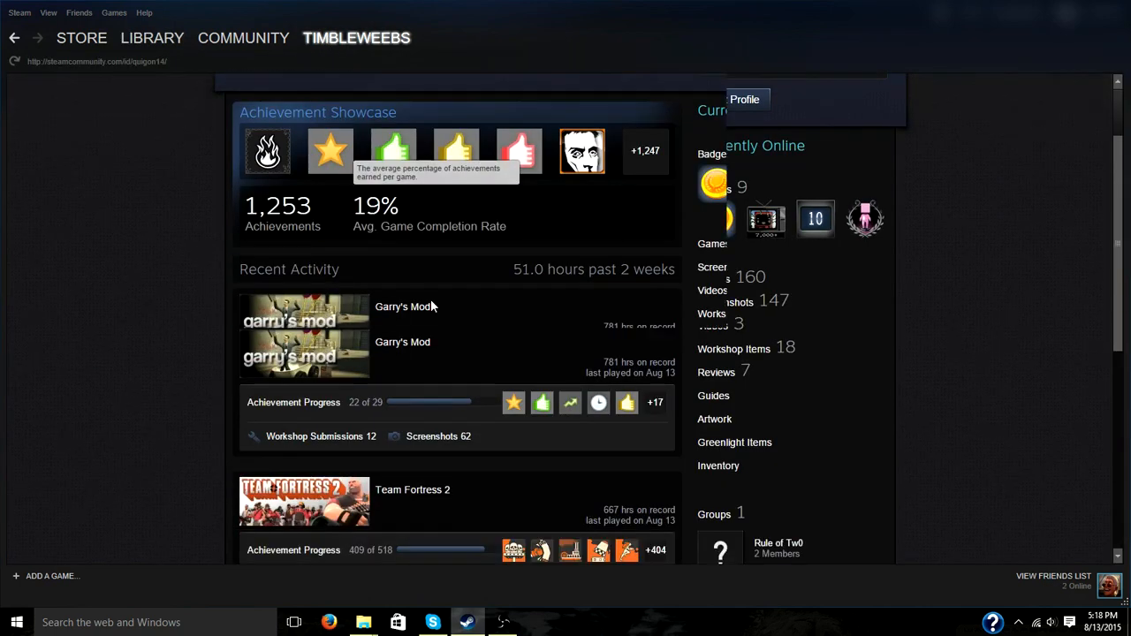
scroll("down", 3)
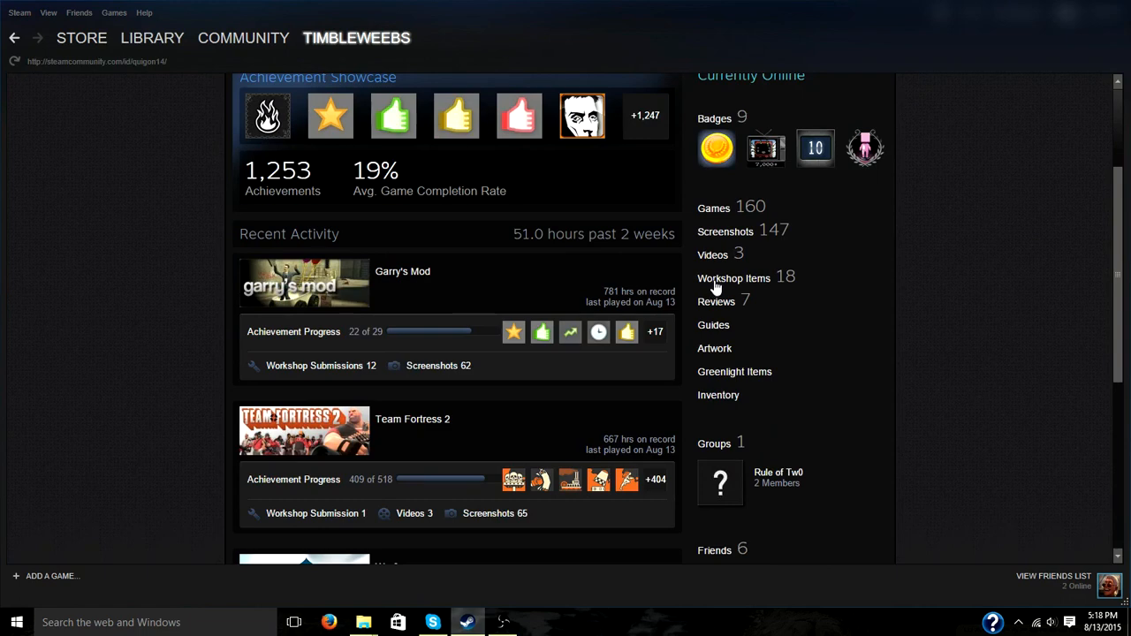
left_click(734, 277)
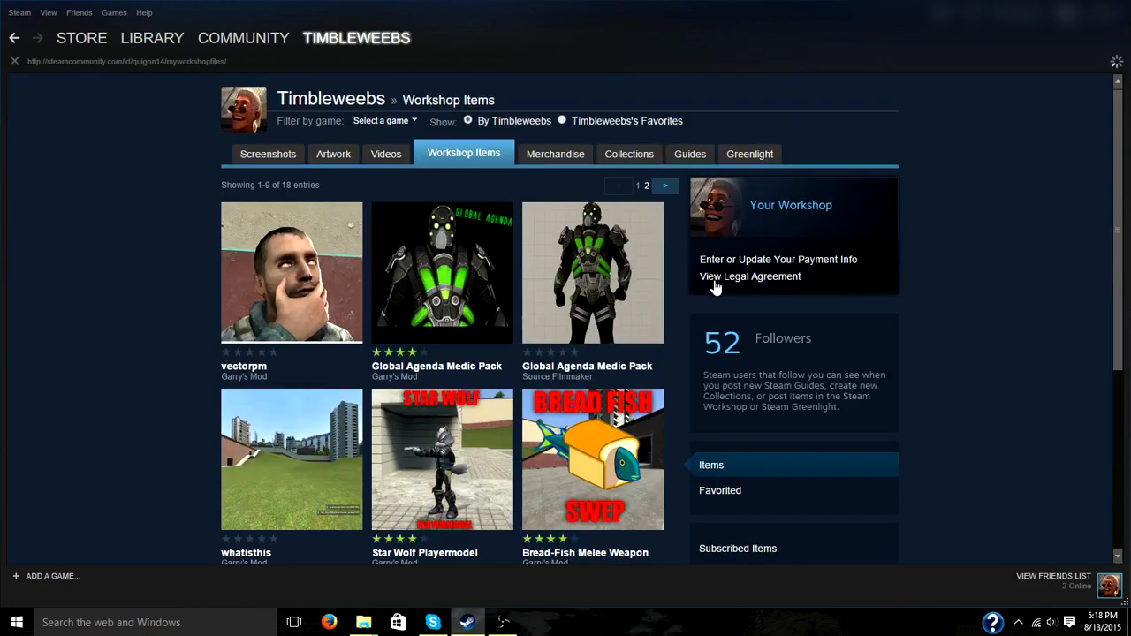
mouse_move(308, 290)
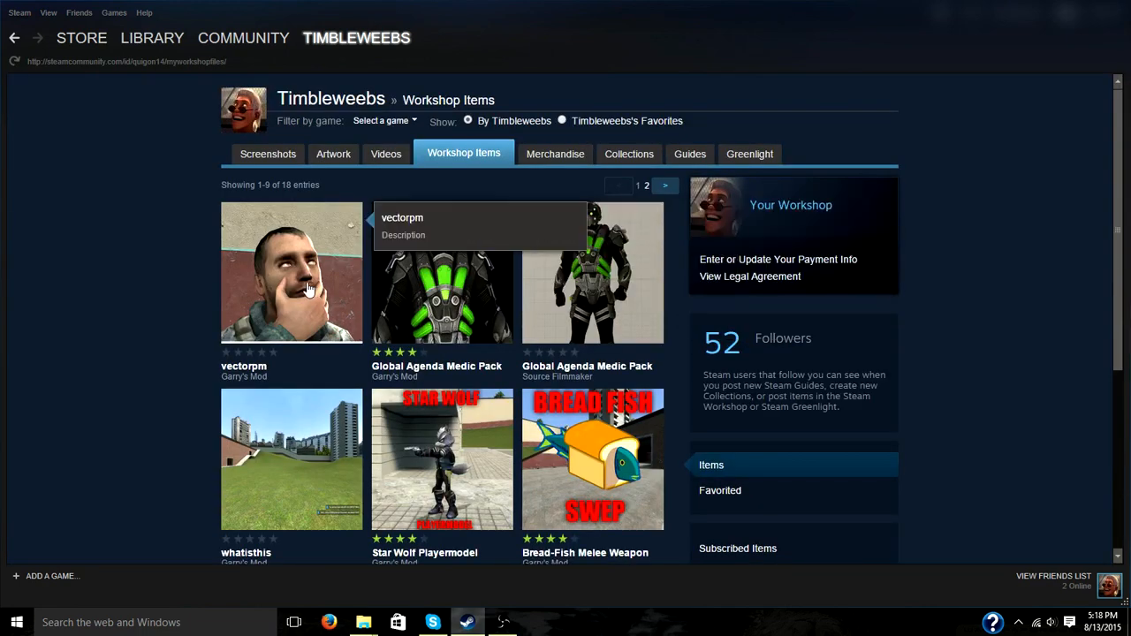
left_click(290, 273)
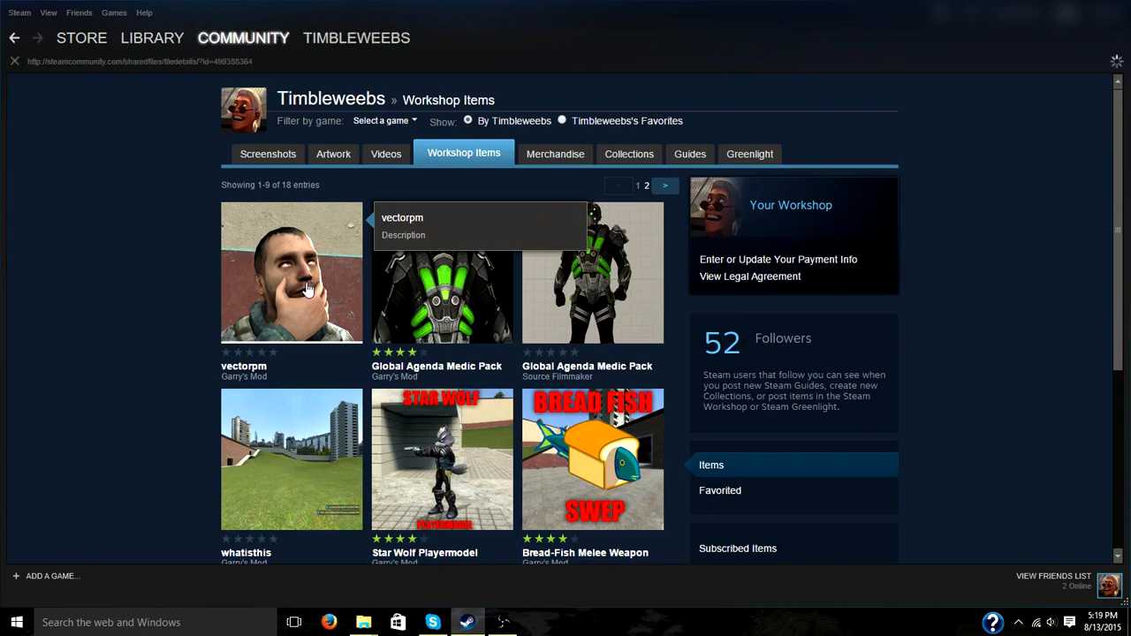
- Show the vectorpm item page scrolled down to its Owner Controls
left_click(292, 272)
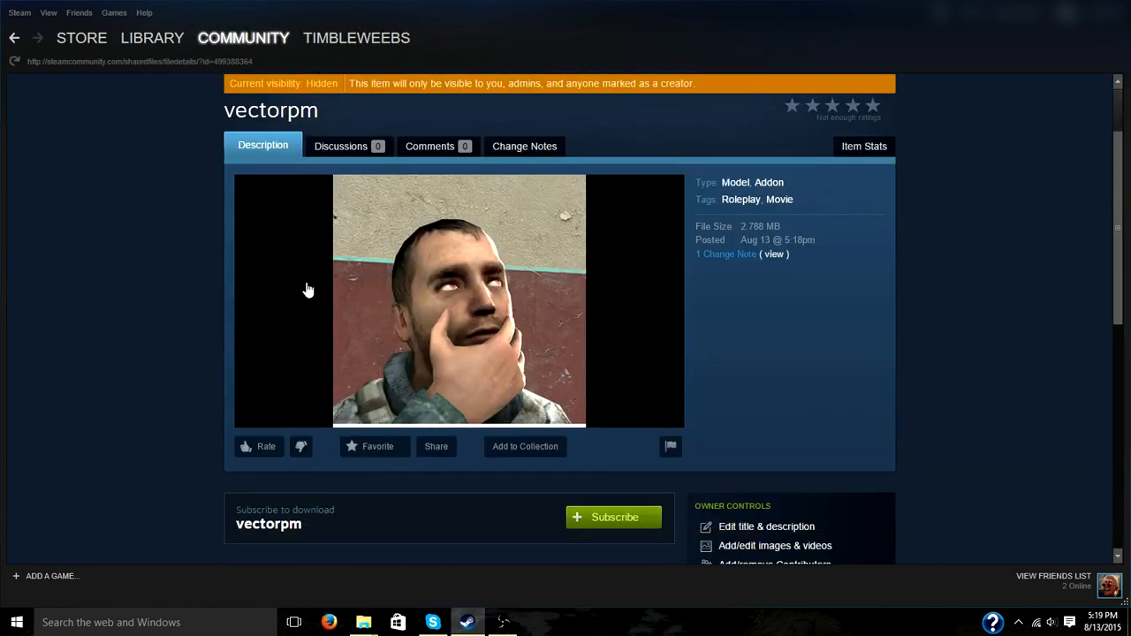
double_click(265, 110)
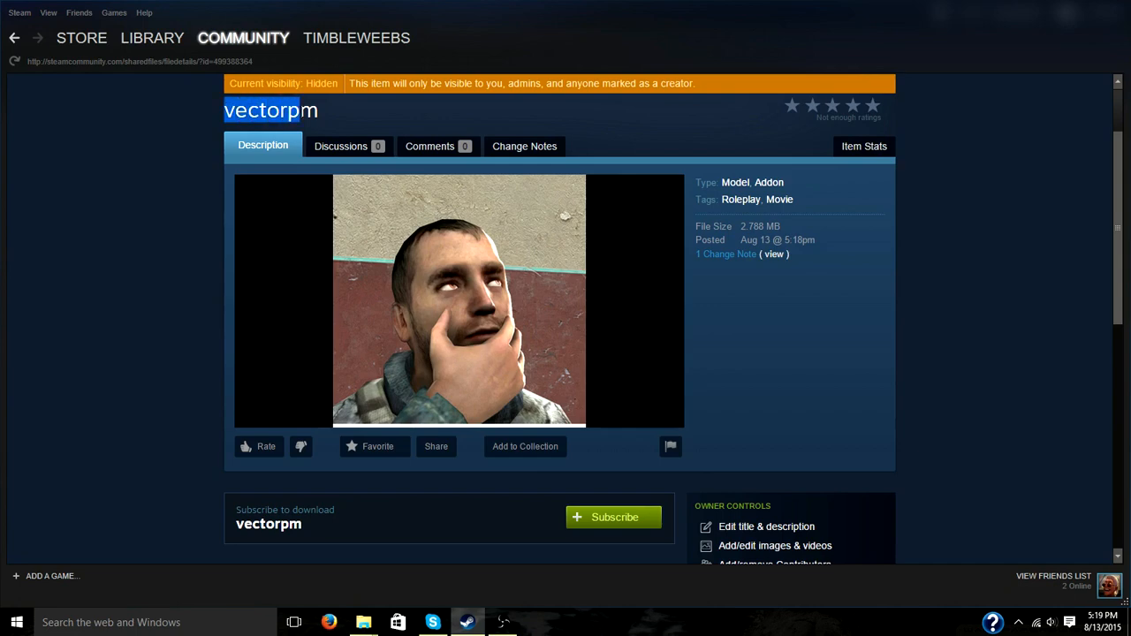
scroll("down", 3)
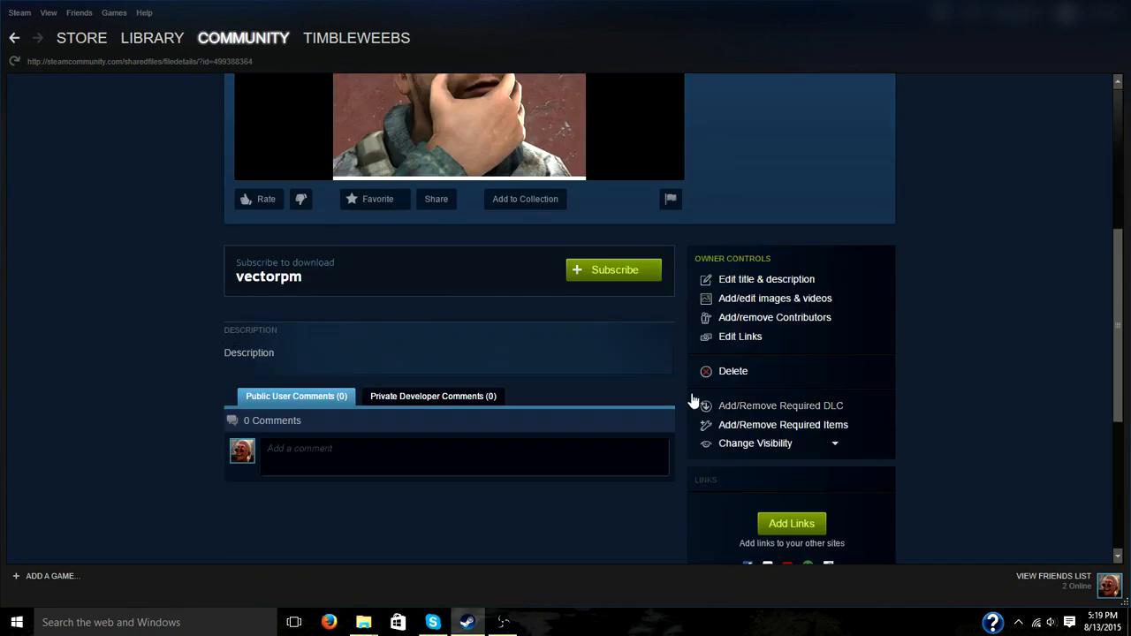
mouse_move(767, 280)
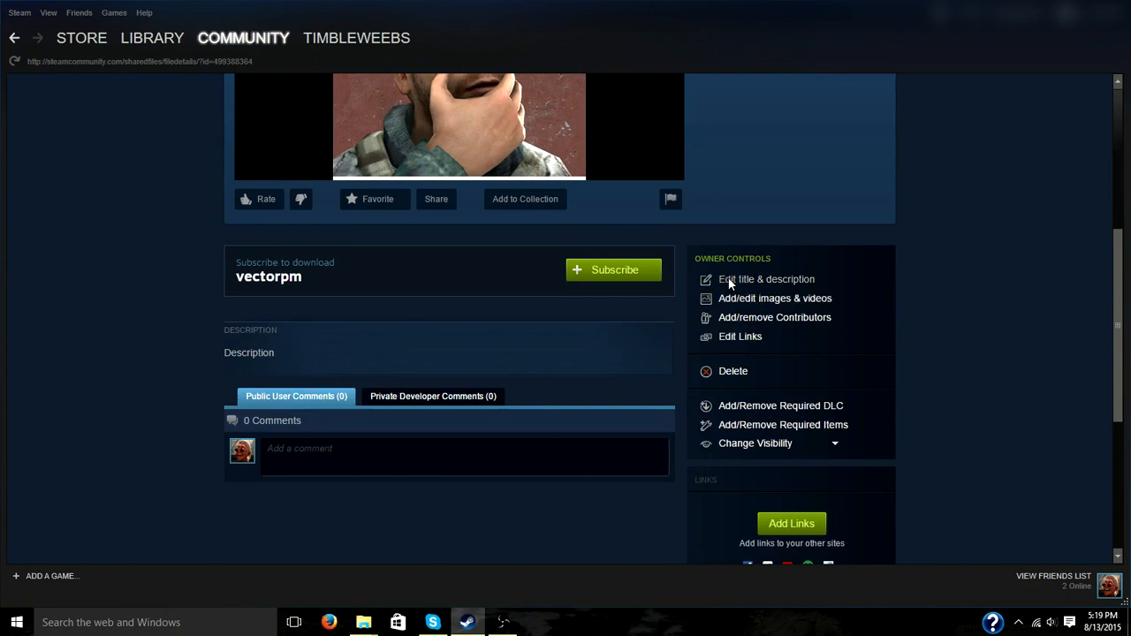
- Enter the new title 'Vector Playermoel' and description 'Its a playermodel okay?' in the editor
left_click(765, 279)
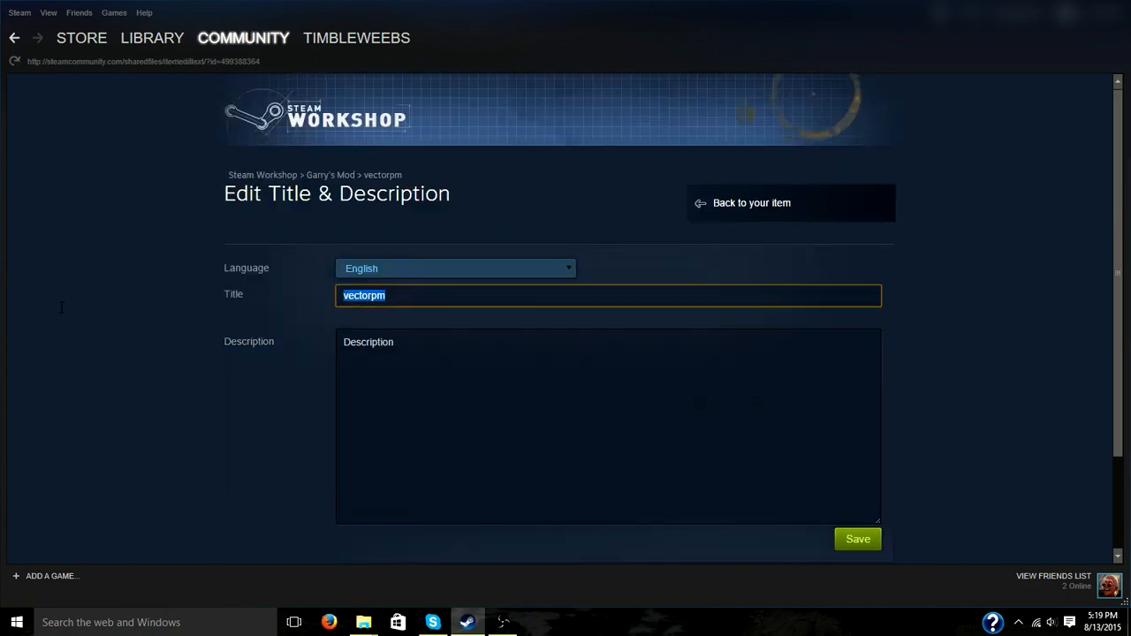
type("Vector")
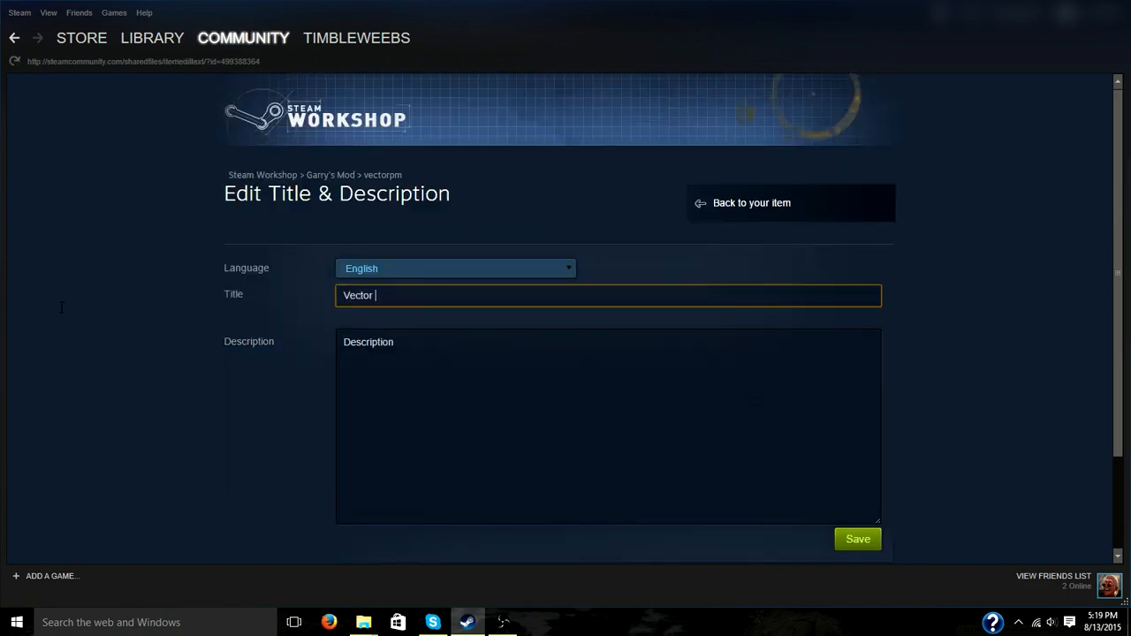
type("Playermoel")
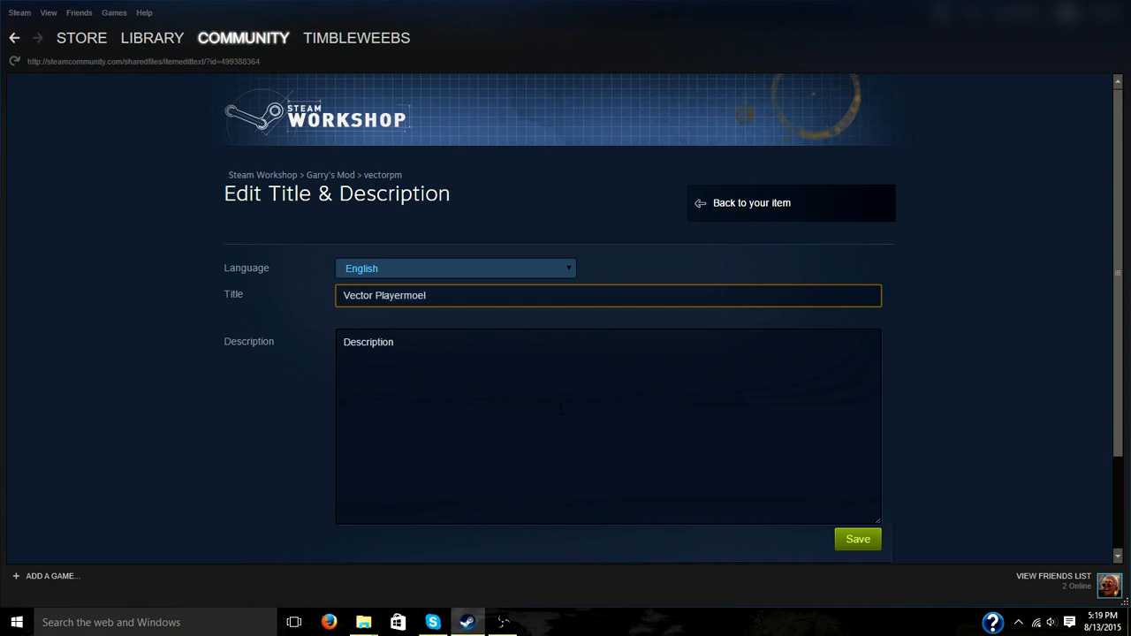
left_click(608, 424)
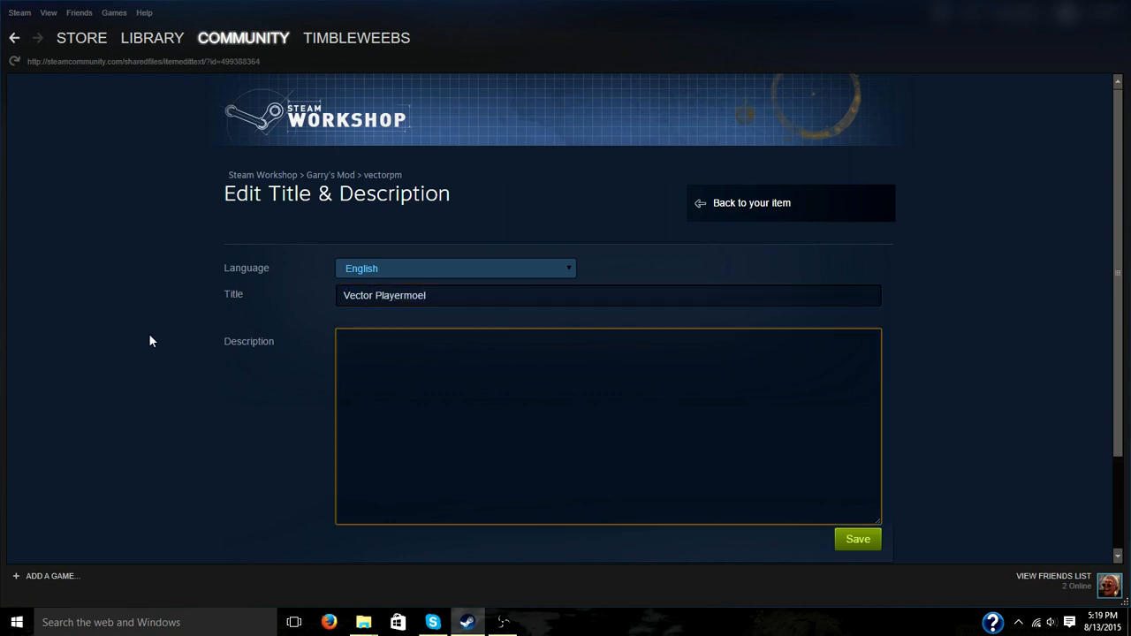
type("Its a playermodel okay?")
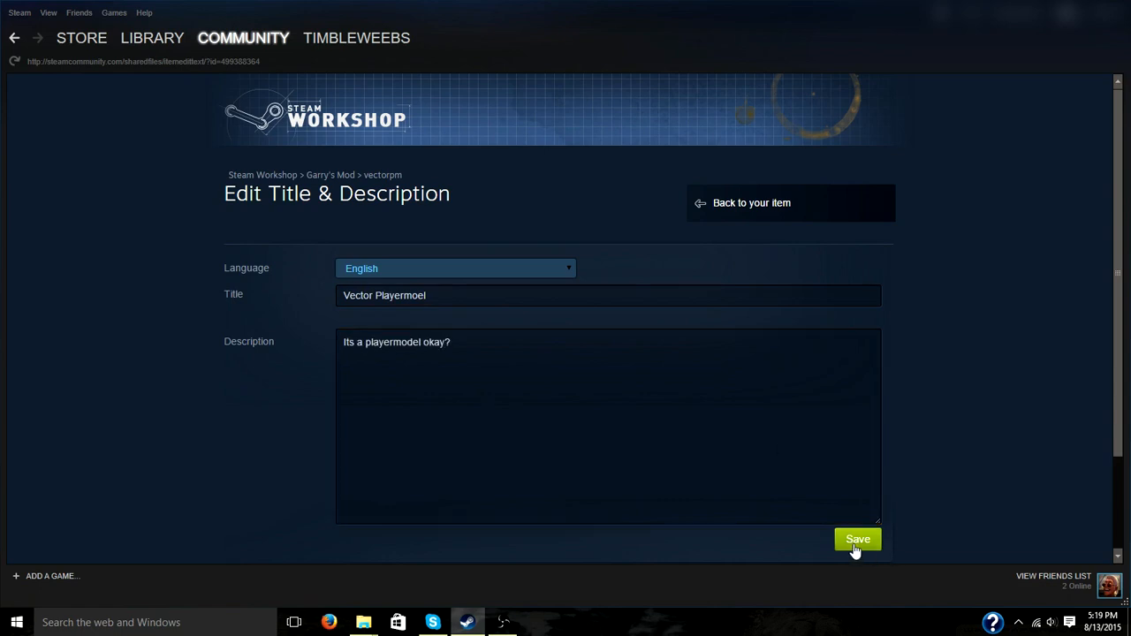
- Save the new title and description and return to the item's workshop page
left_click(855, 541)
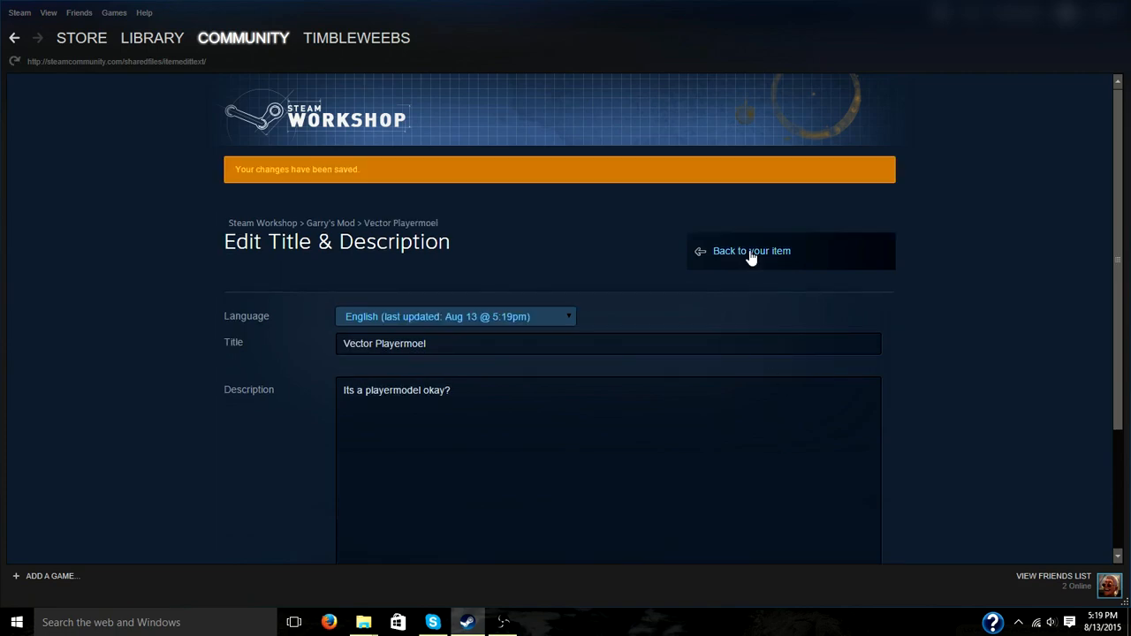
left_click(751, 251)
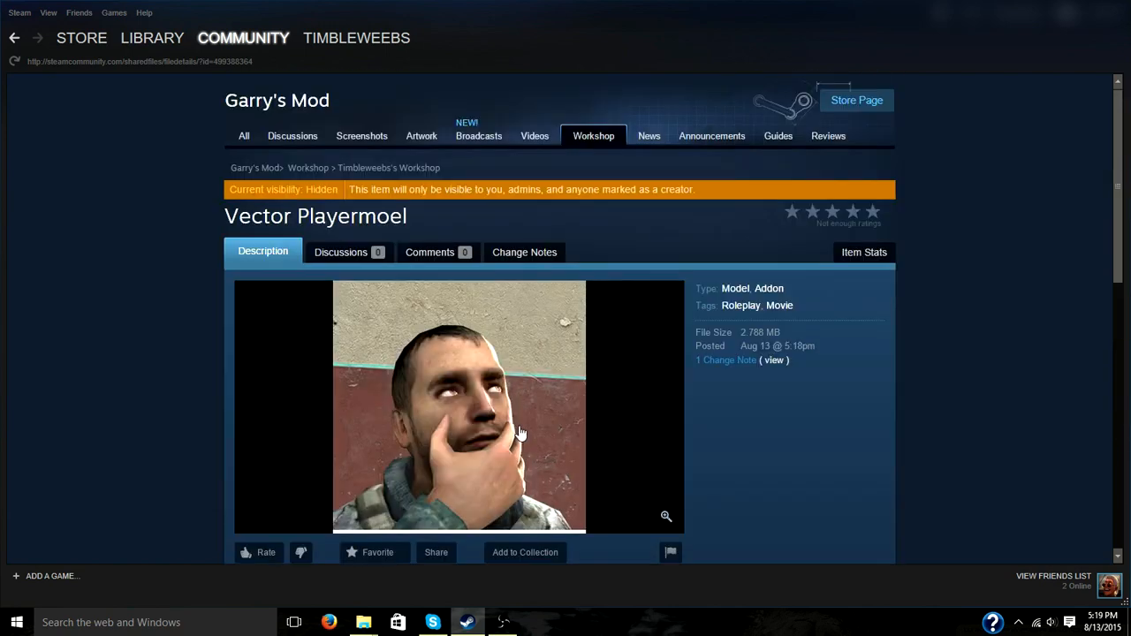
mouse_move(515, 440)
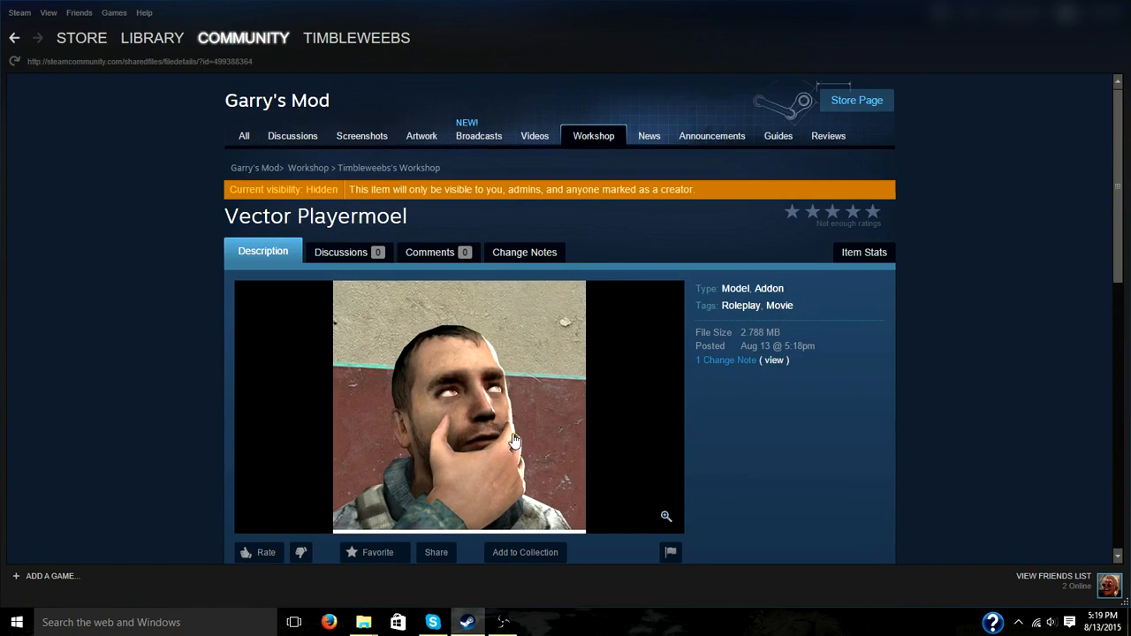
scroll("down", 3)
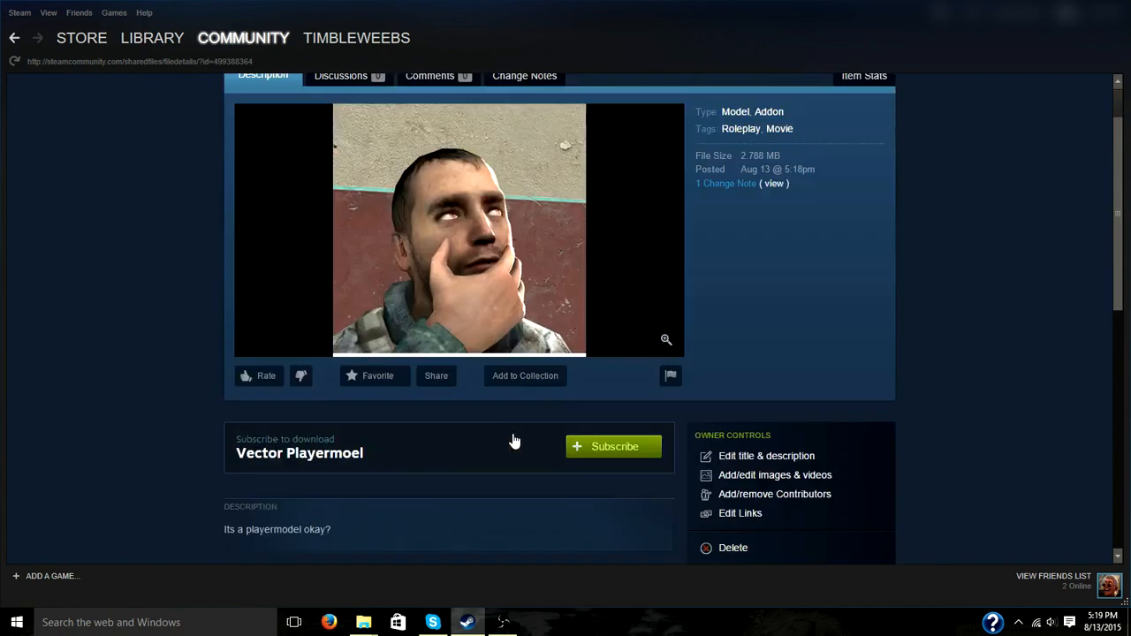
scroll("down", 3)
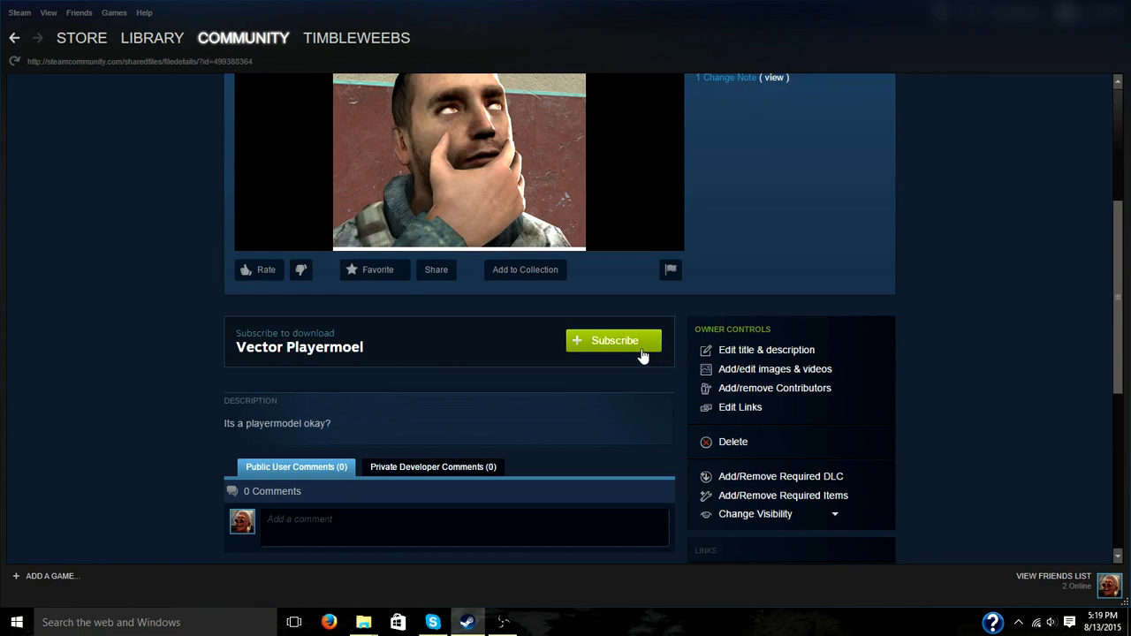
mouse_move(640, 353)
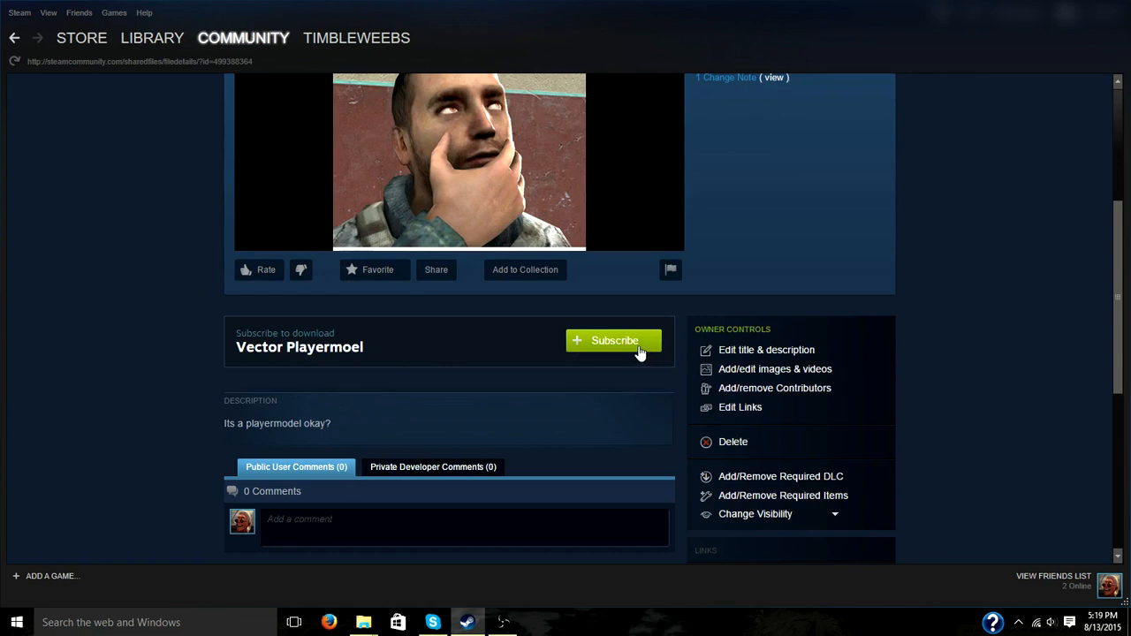
mouse_move(636, 352)
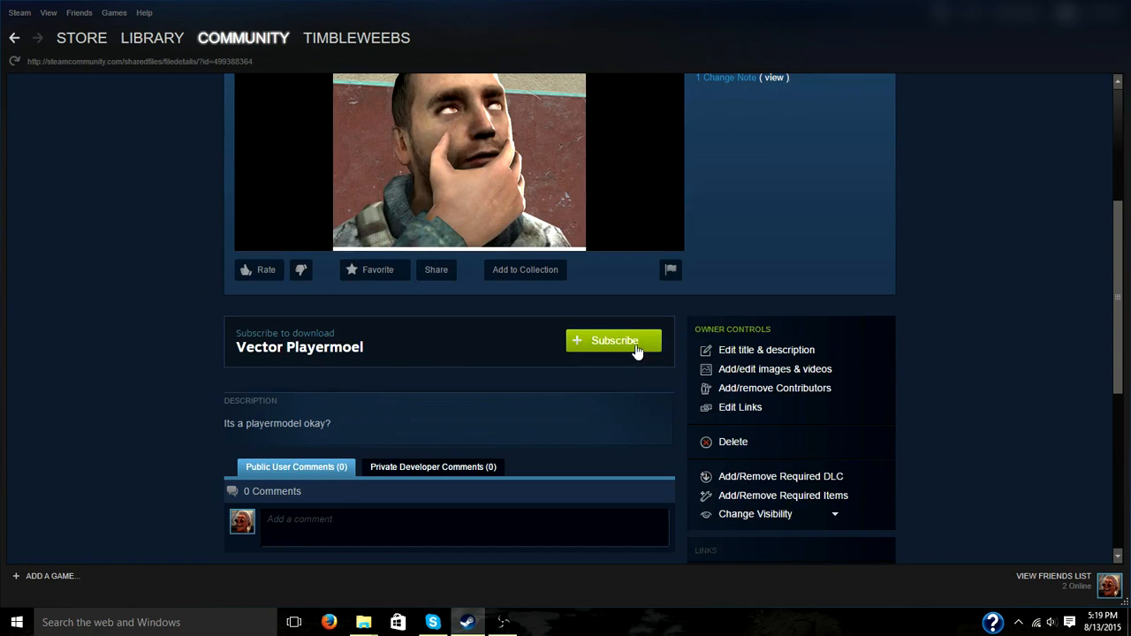
mouse_move(244, 269)
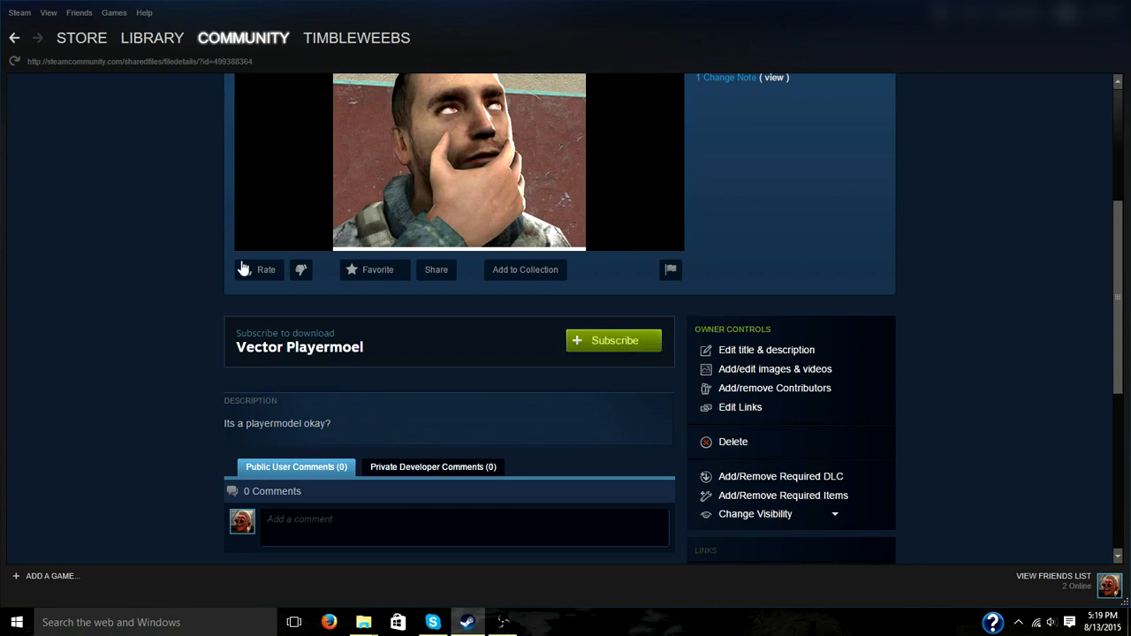
scroll("down", 3)
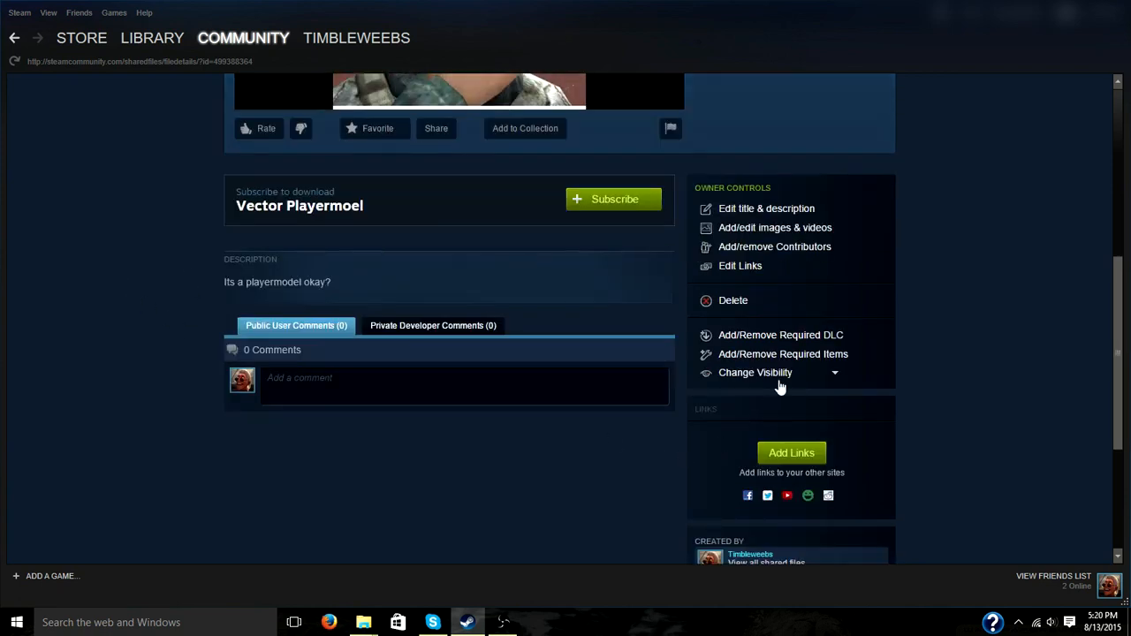
left_click(768, 371)
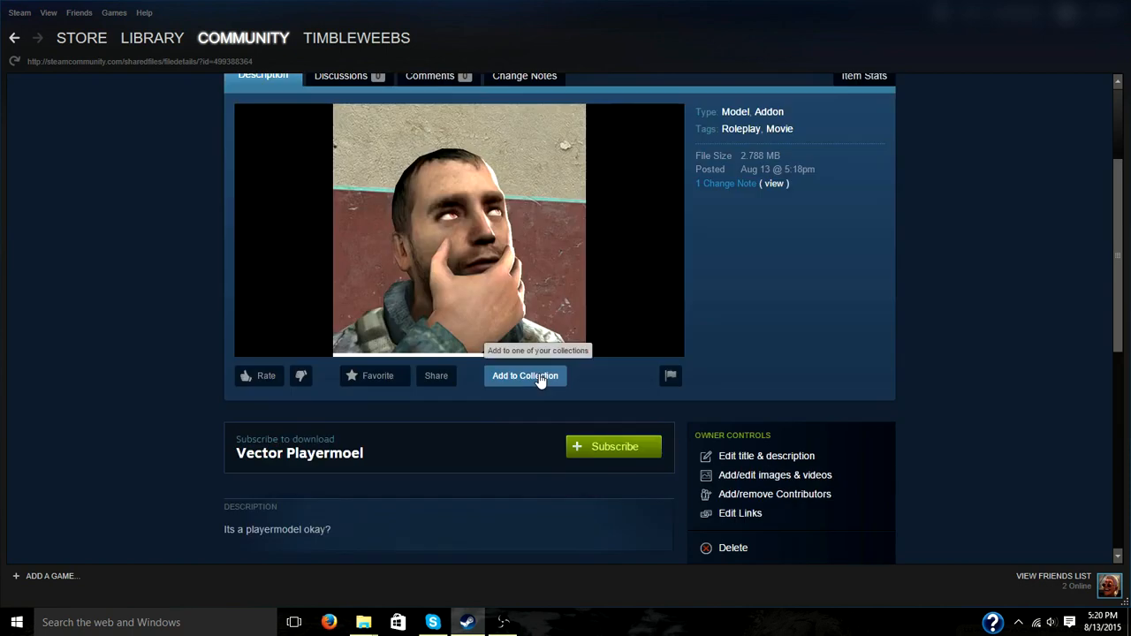
mouse_move(527, 414)
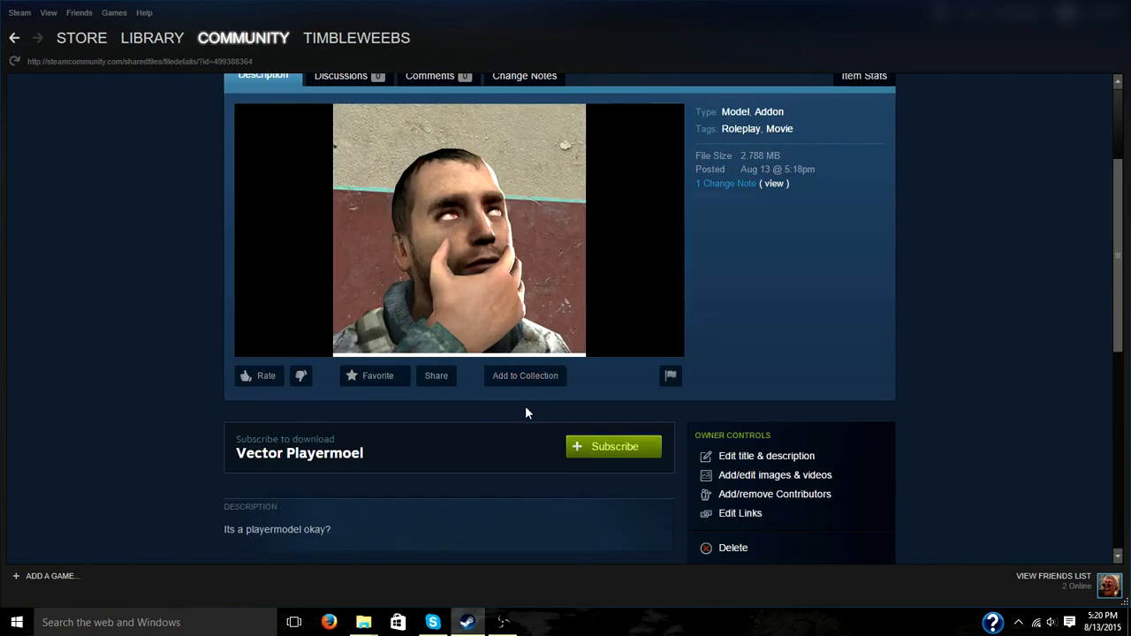
scroll("down", 3)
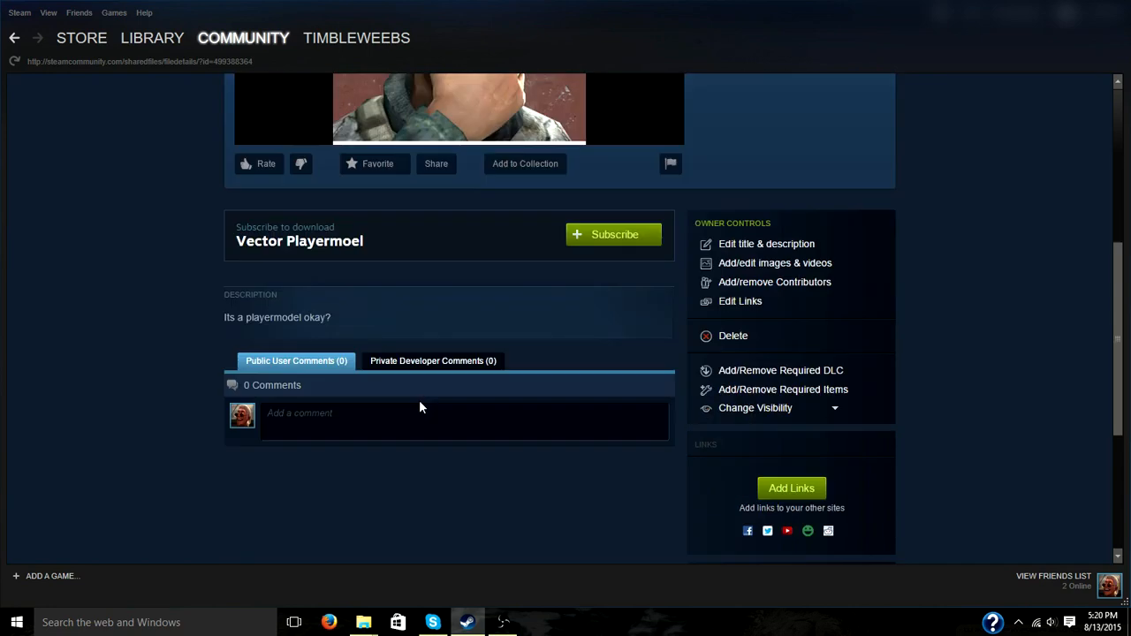
- Delete Vector Playermoel permanently and land on the Garry's Mod Workshop Items list
left_click(731, 336)
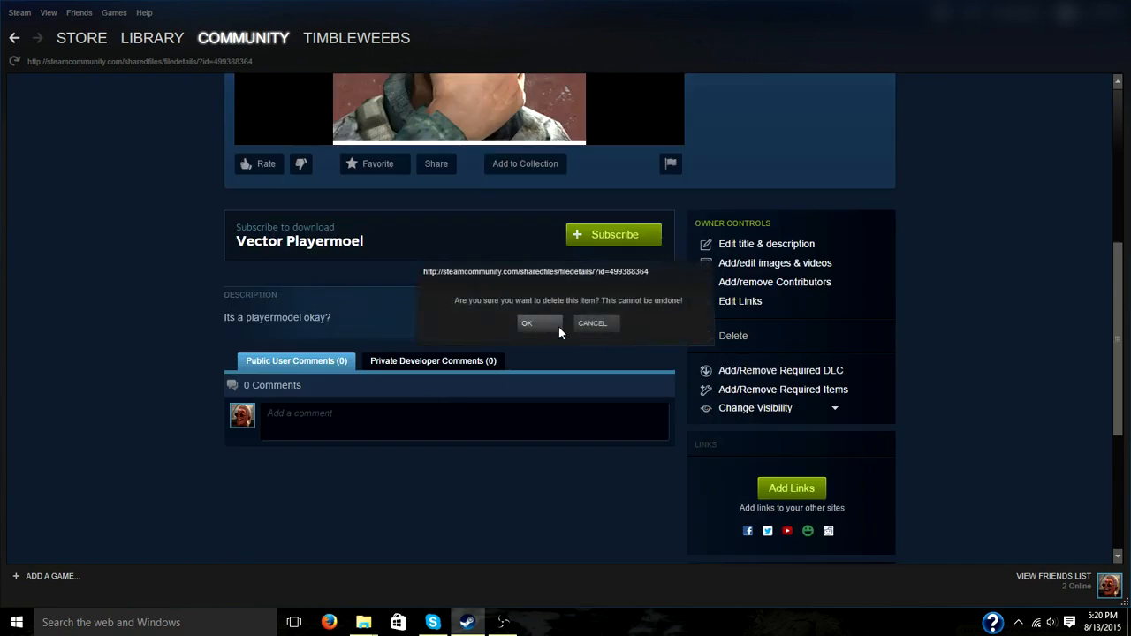
left_click(593, 322)
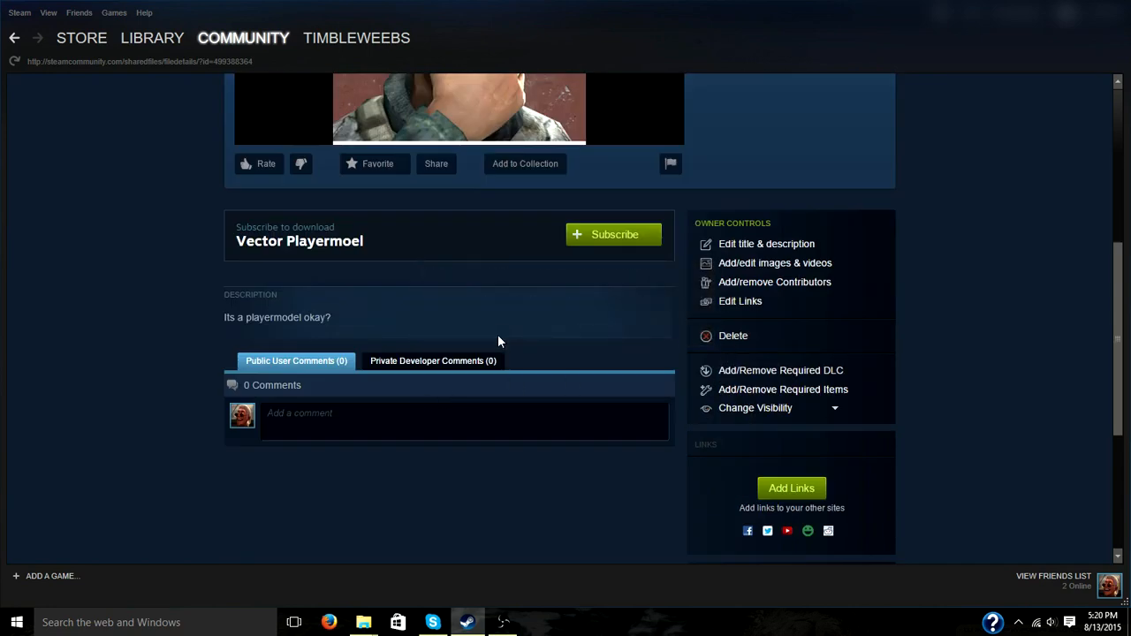
left_click(152, 37)
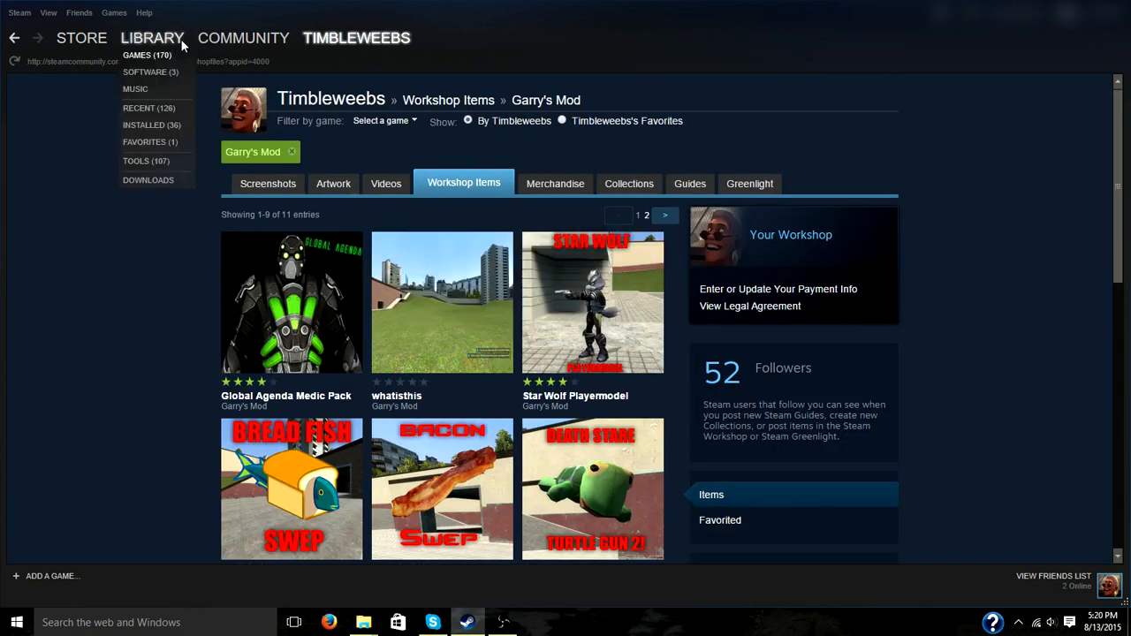